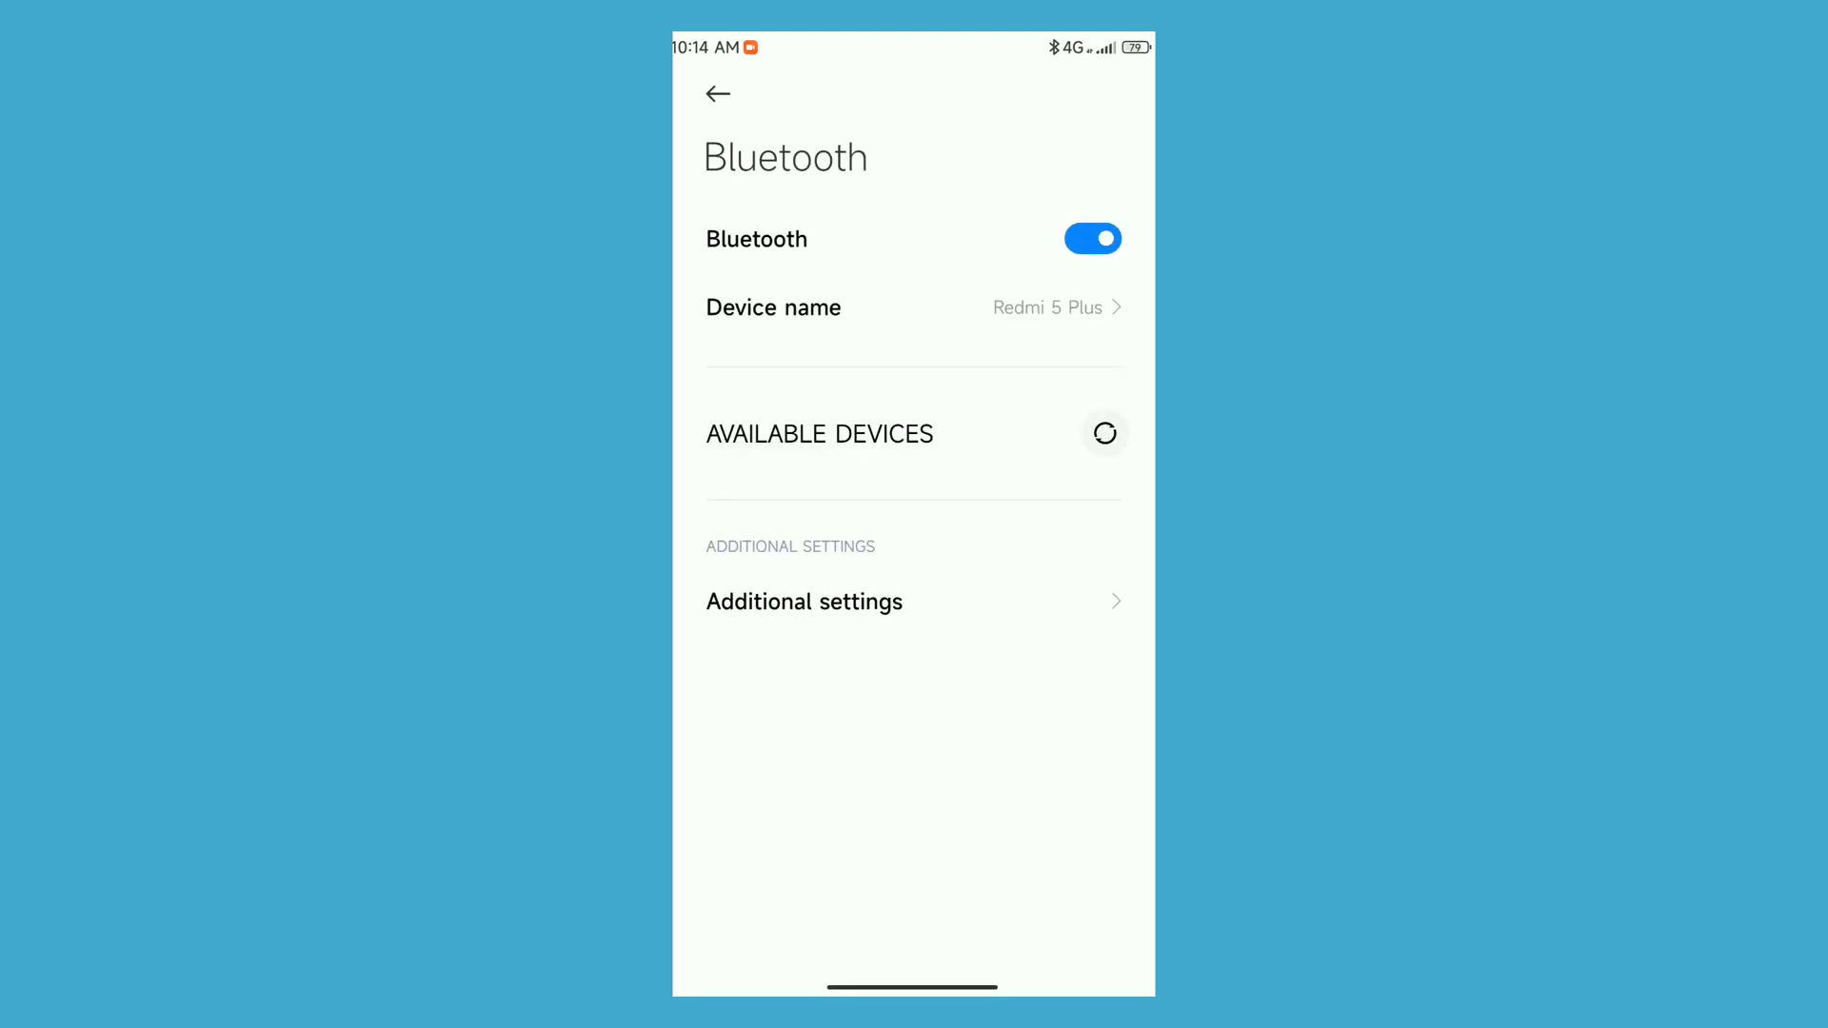
- Switch Bluetooth off and return to the app drawer
click(804, 602)
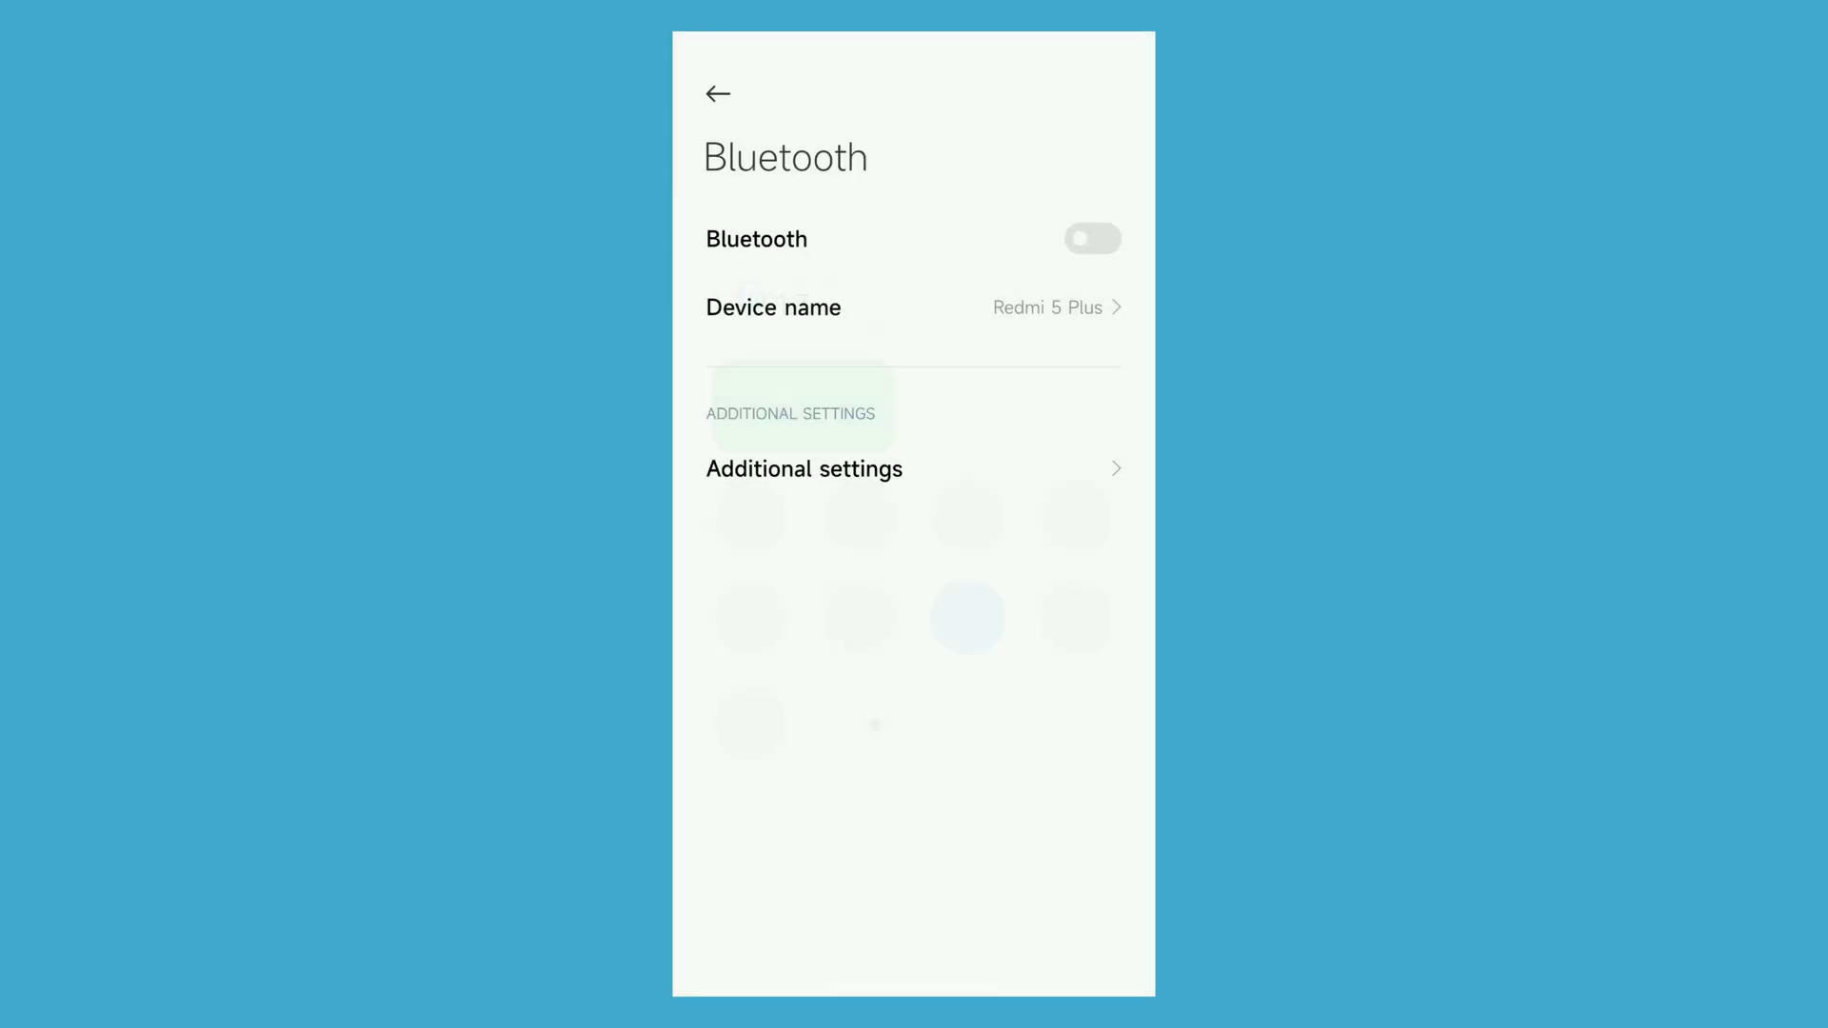
click(717, 93)
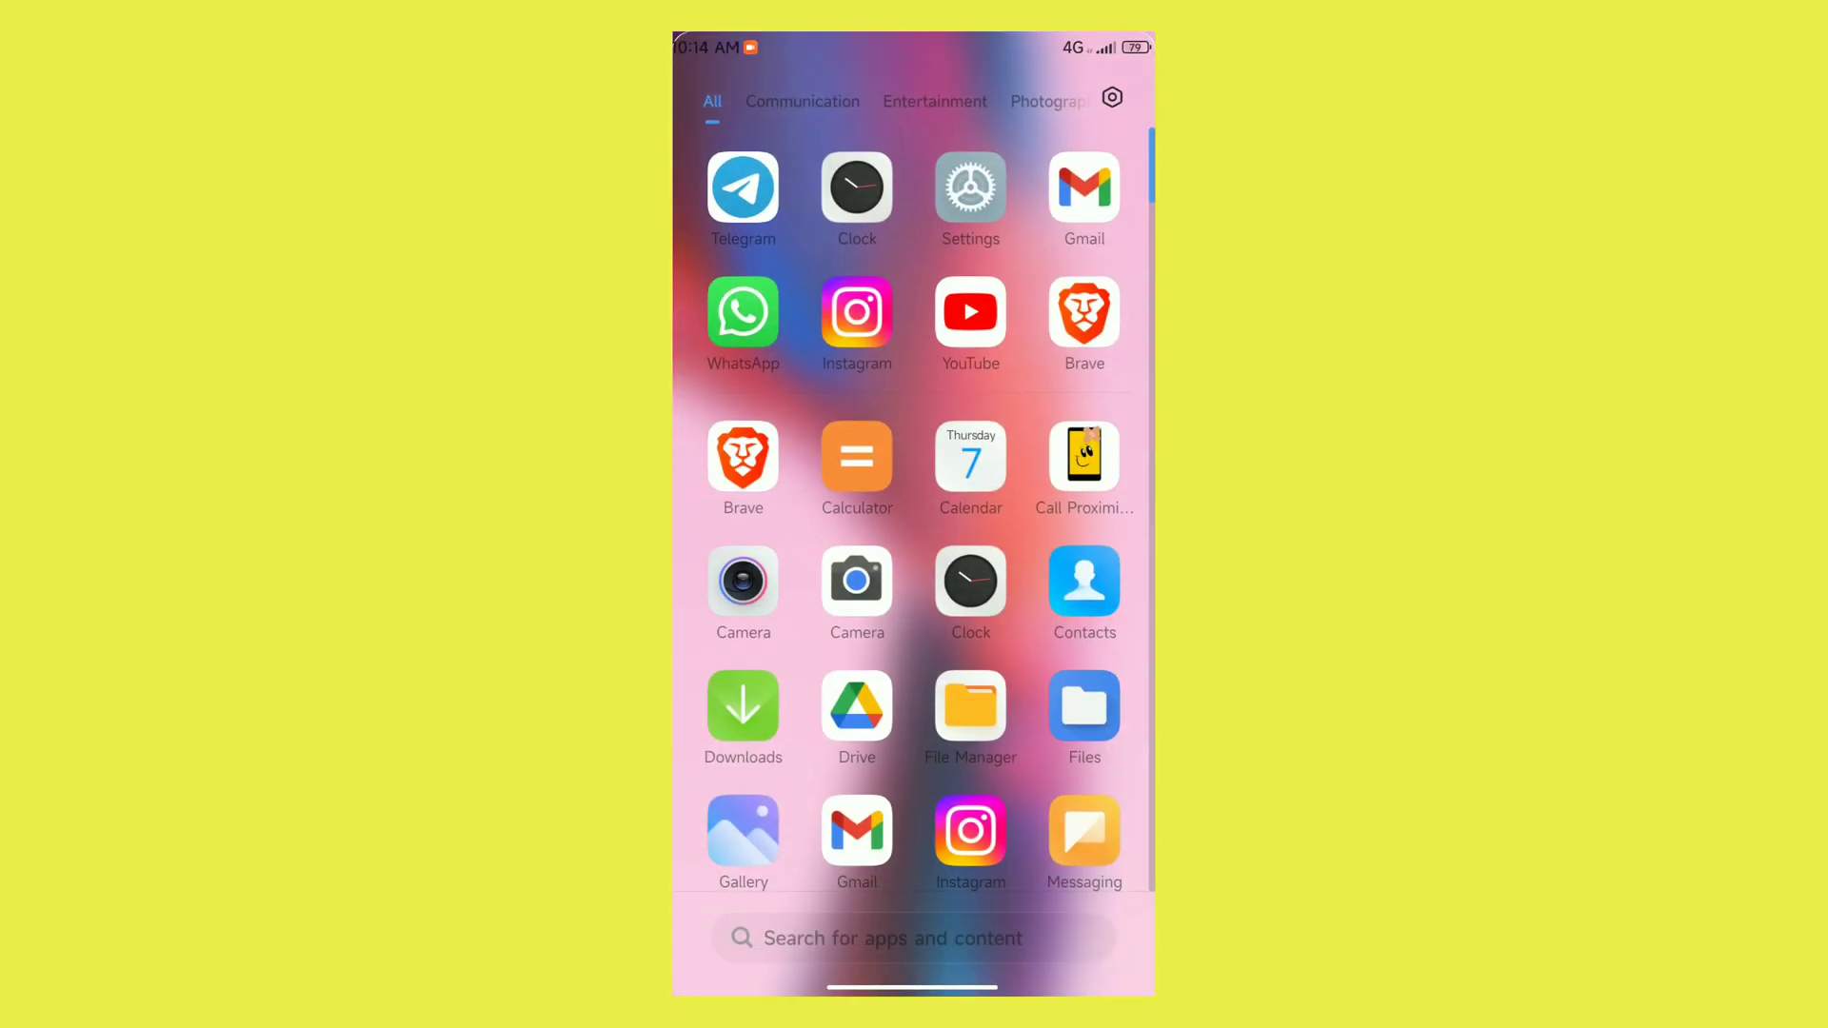
click(1084, 458)
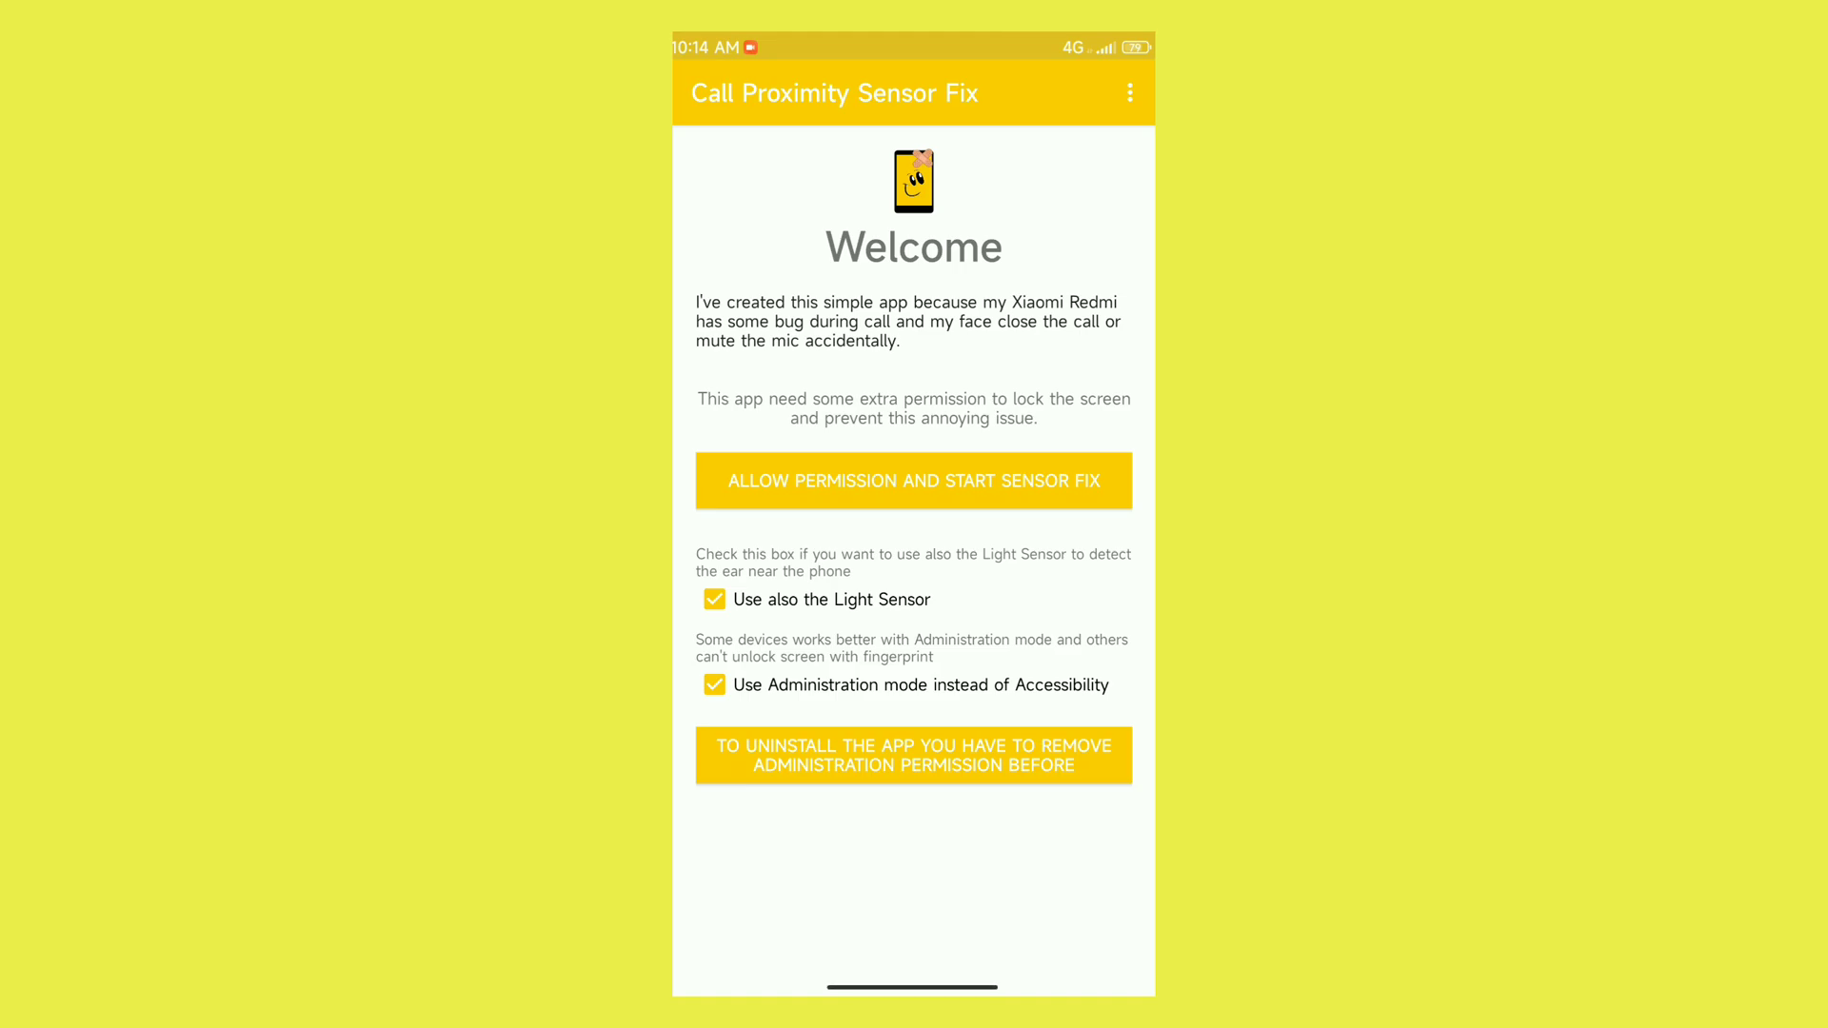
click(914, 480)
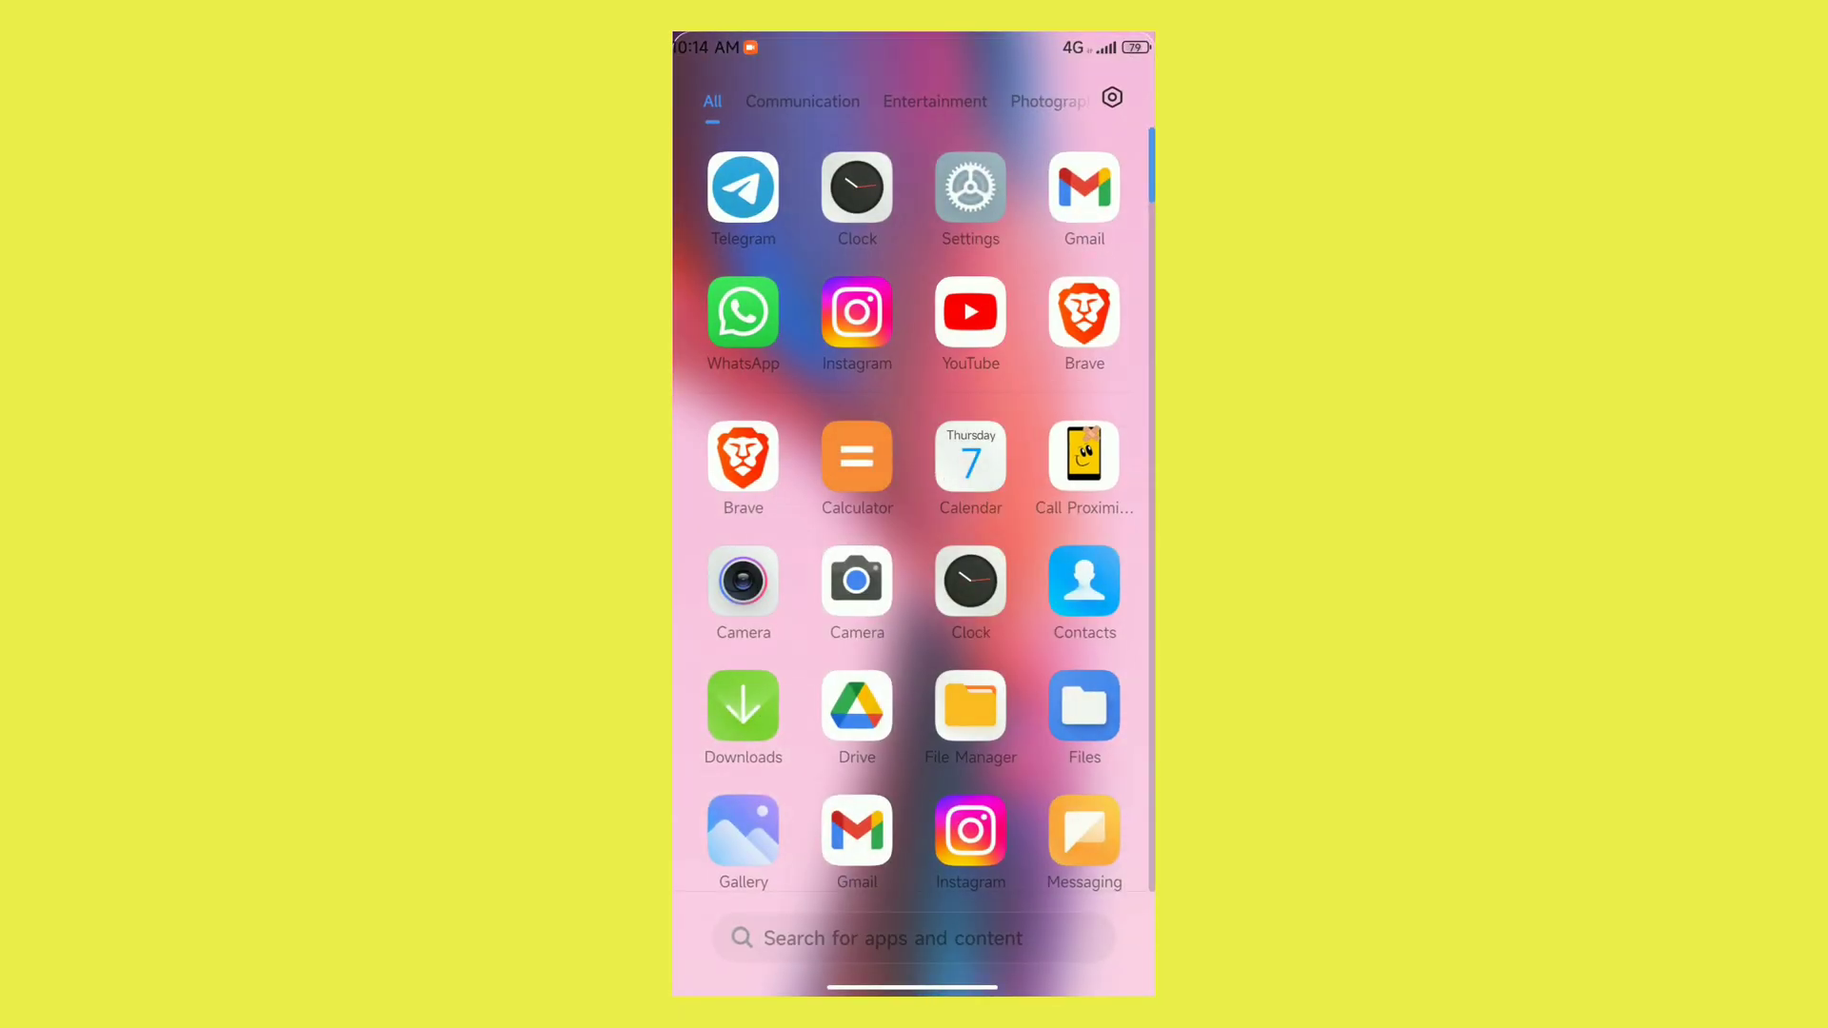
- Cycle Google Camera through Video and Translate modes, then back to Photo
scroll(down, 3)
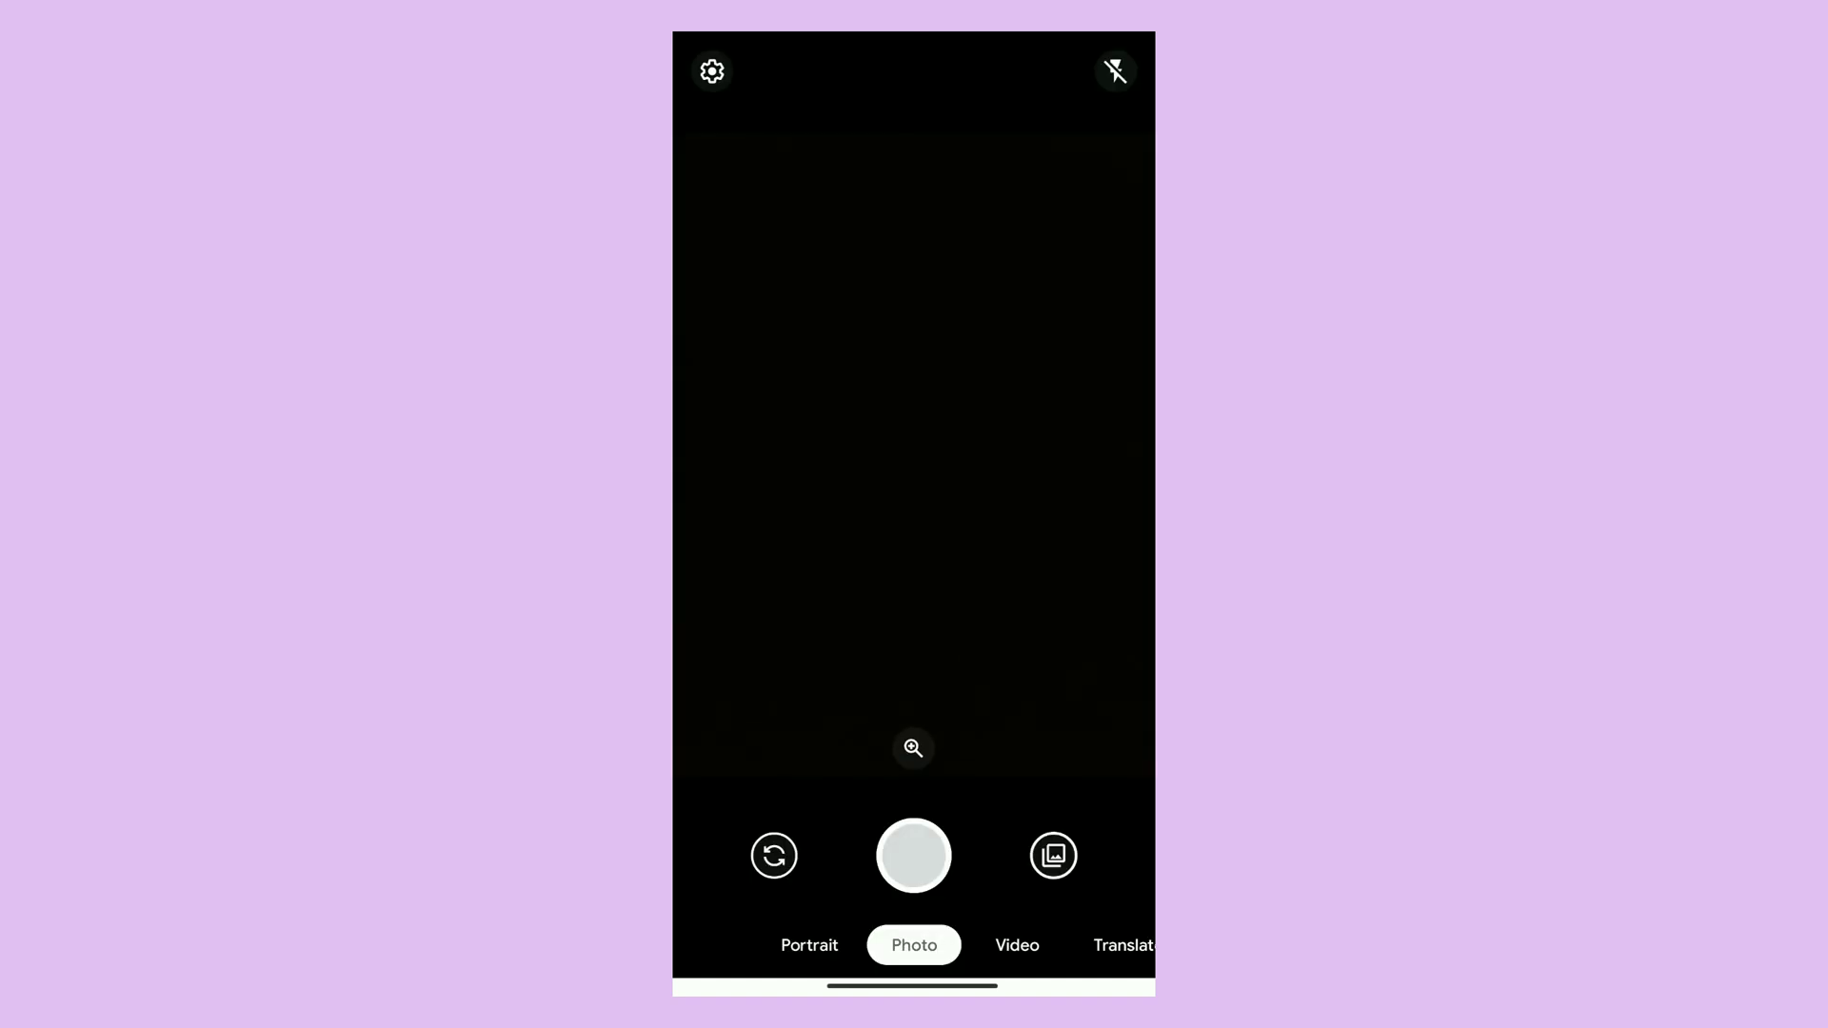
click(1016, 945)
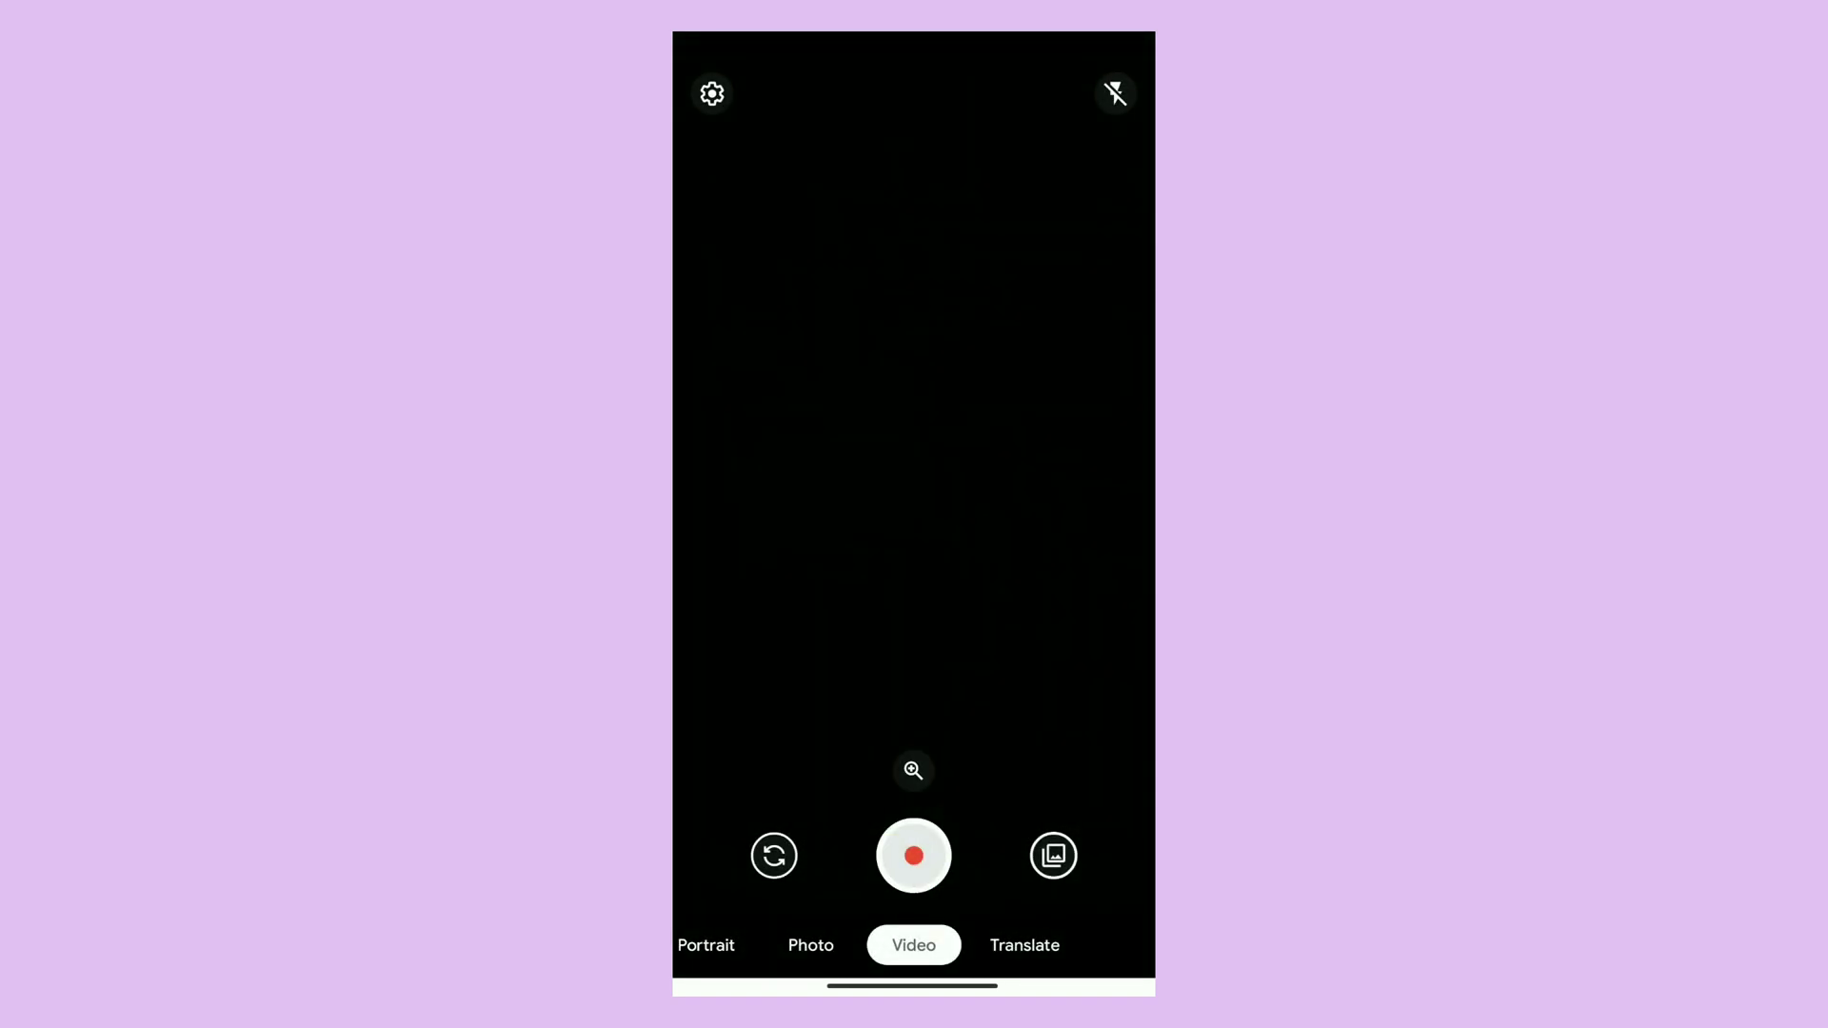
click(1024, 945)
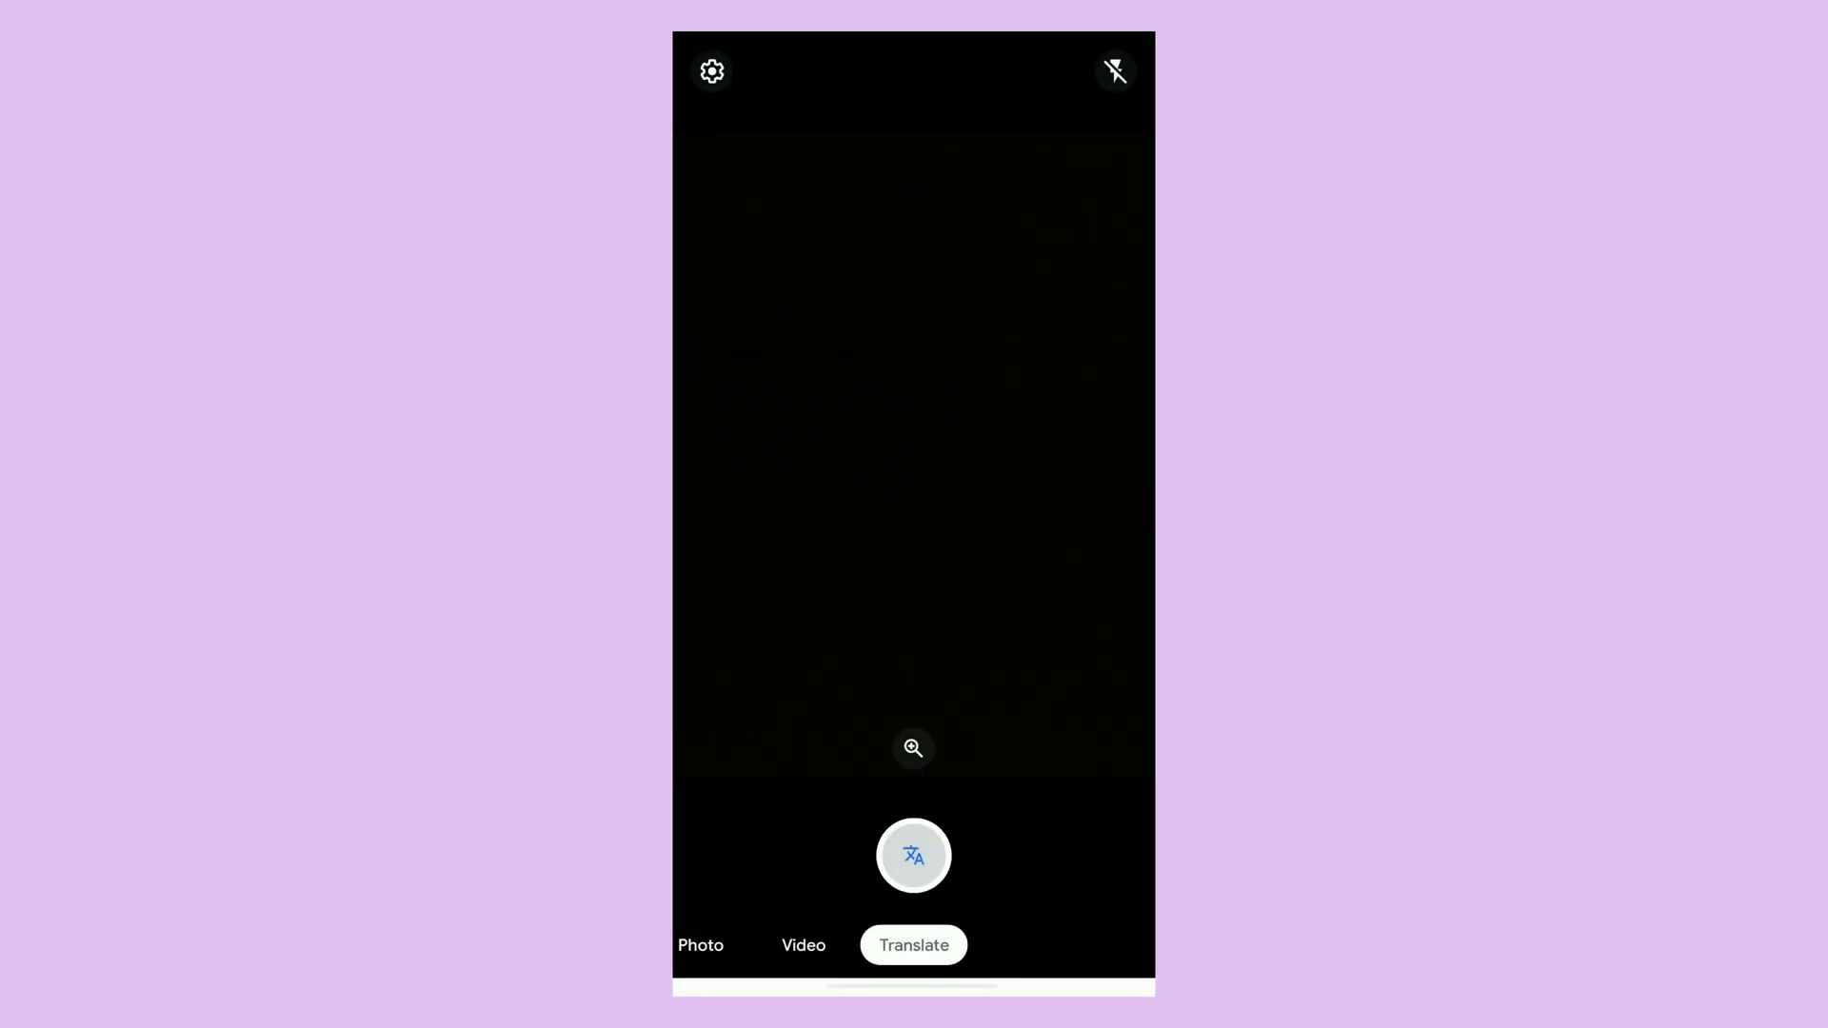
click(802, 945)
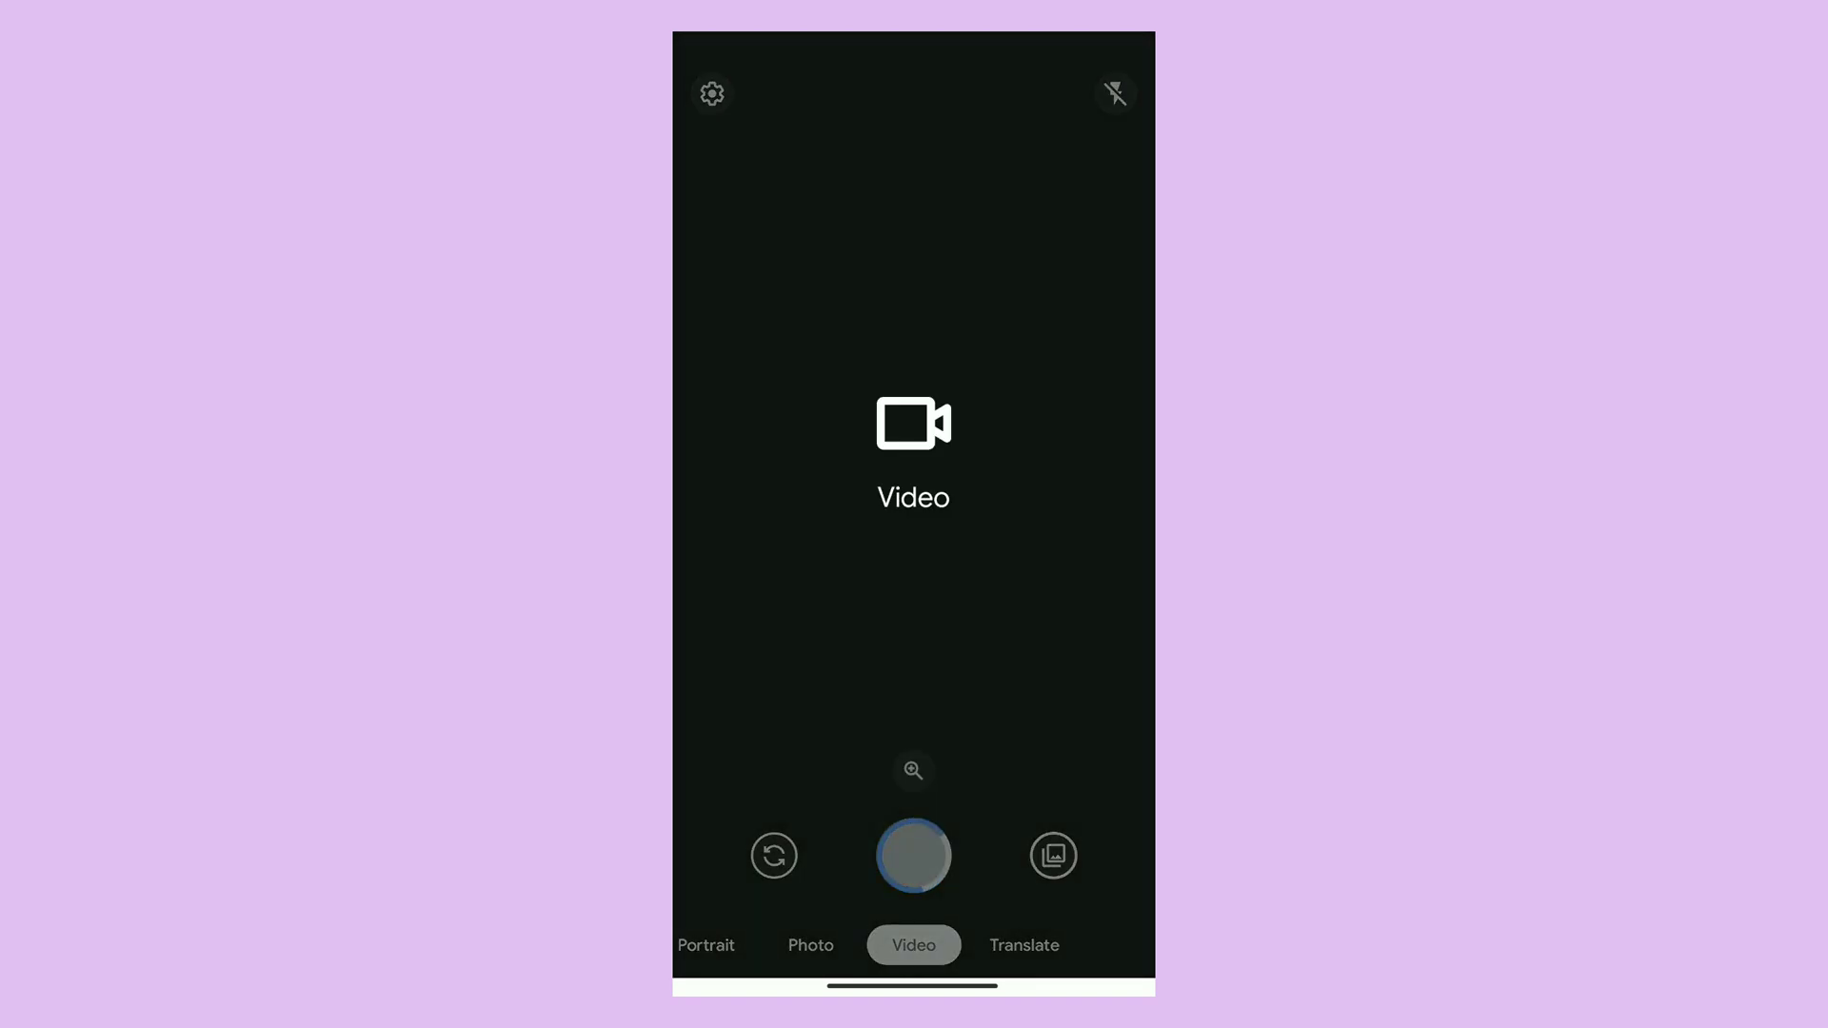
click(810, 945)
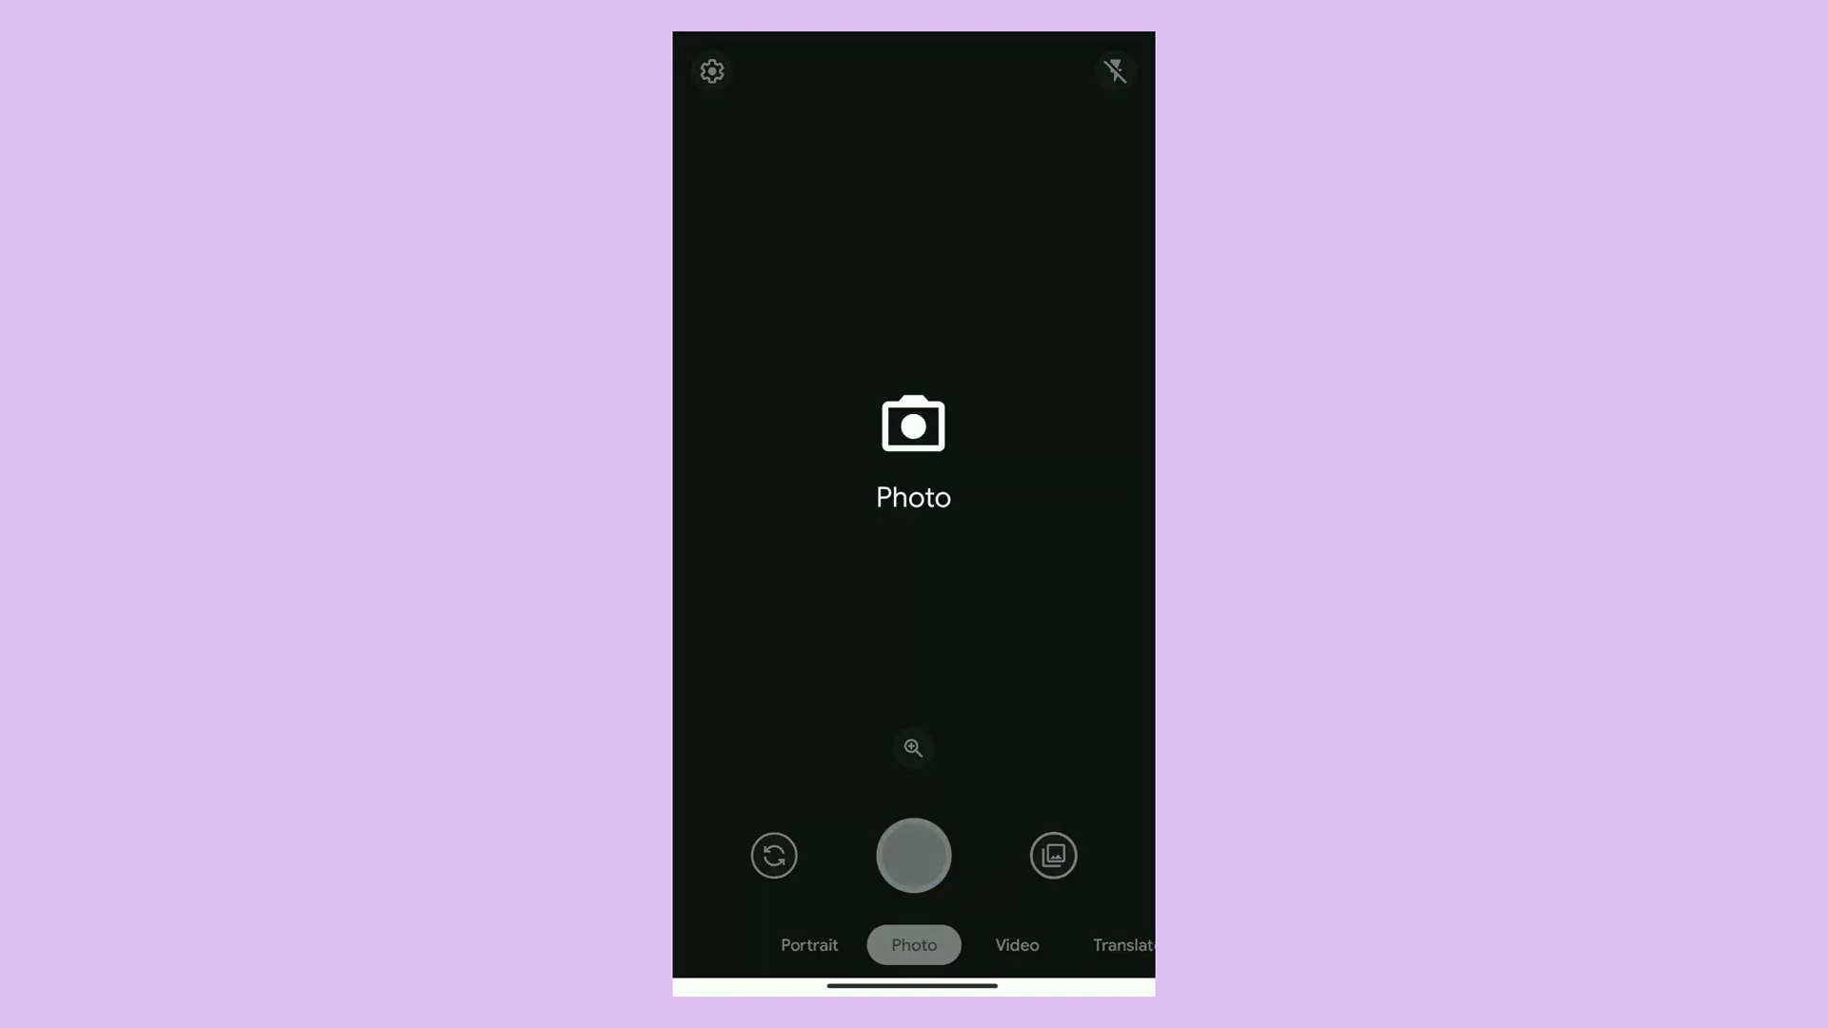
click(810, 945)
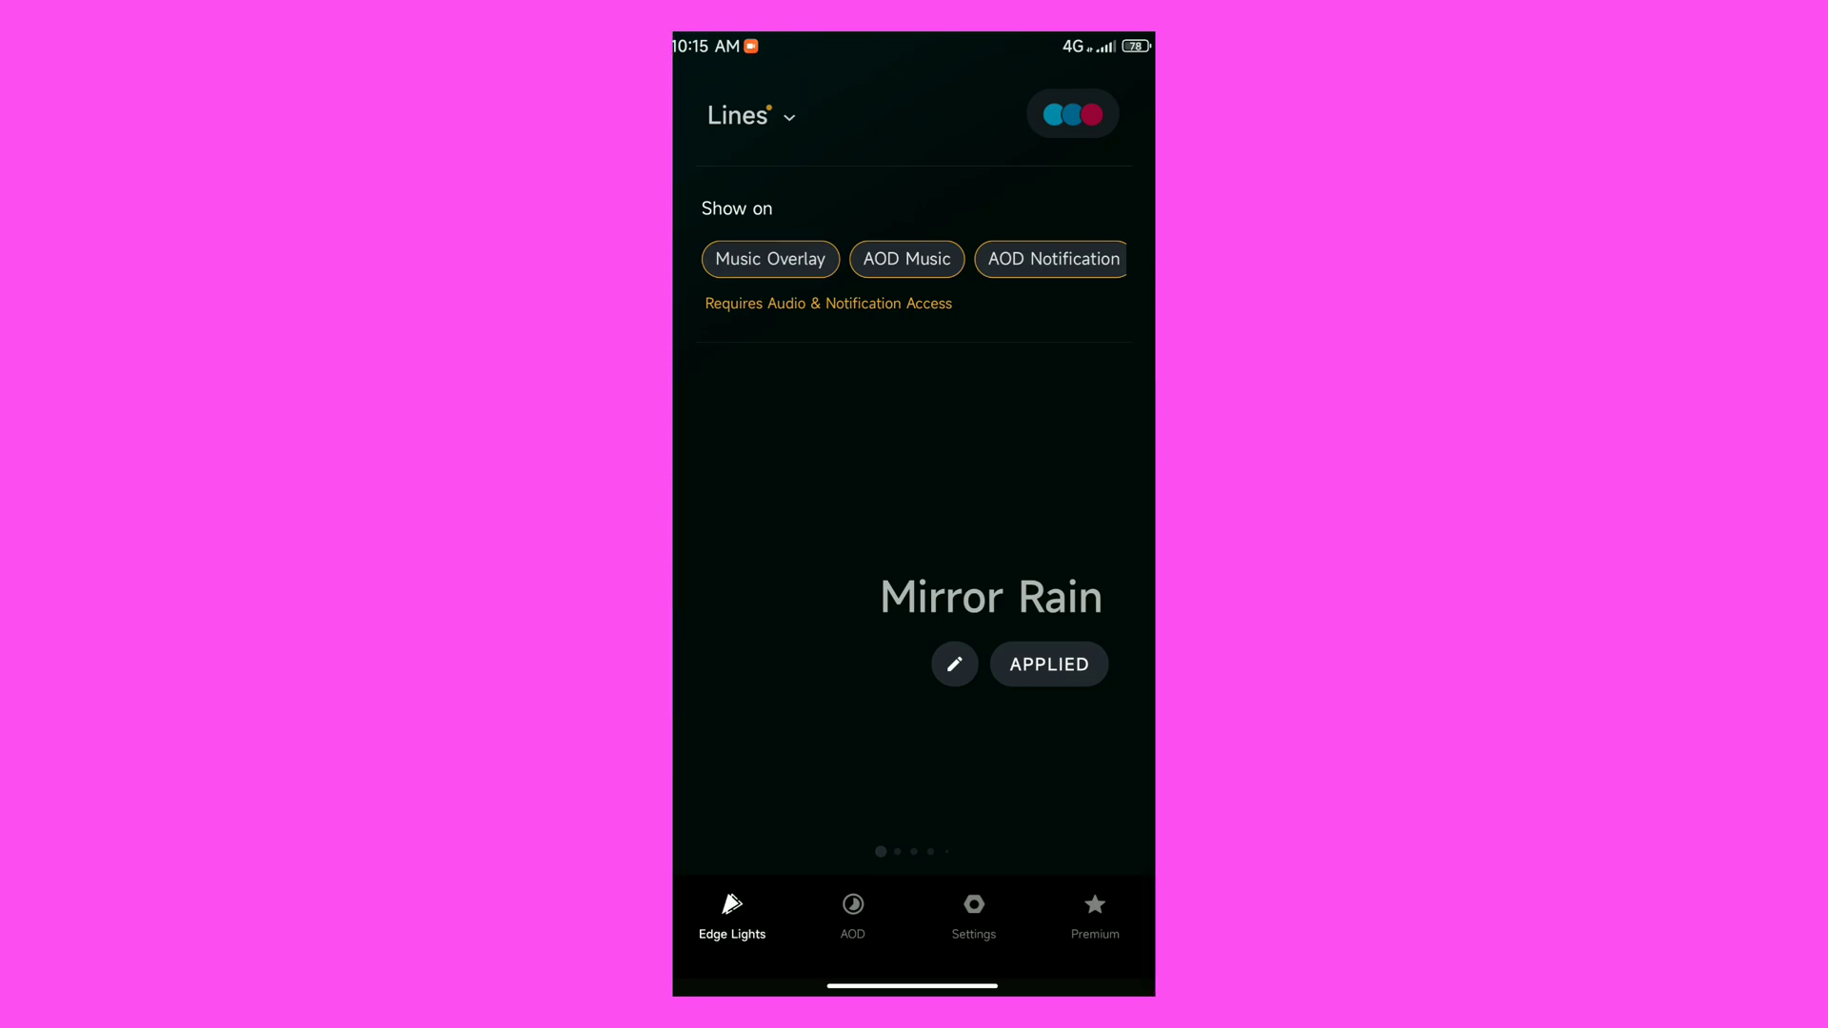
- Enable Music Overlay with audio recording allowed while using the app, then AOD Music
click(769, 259)
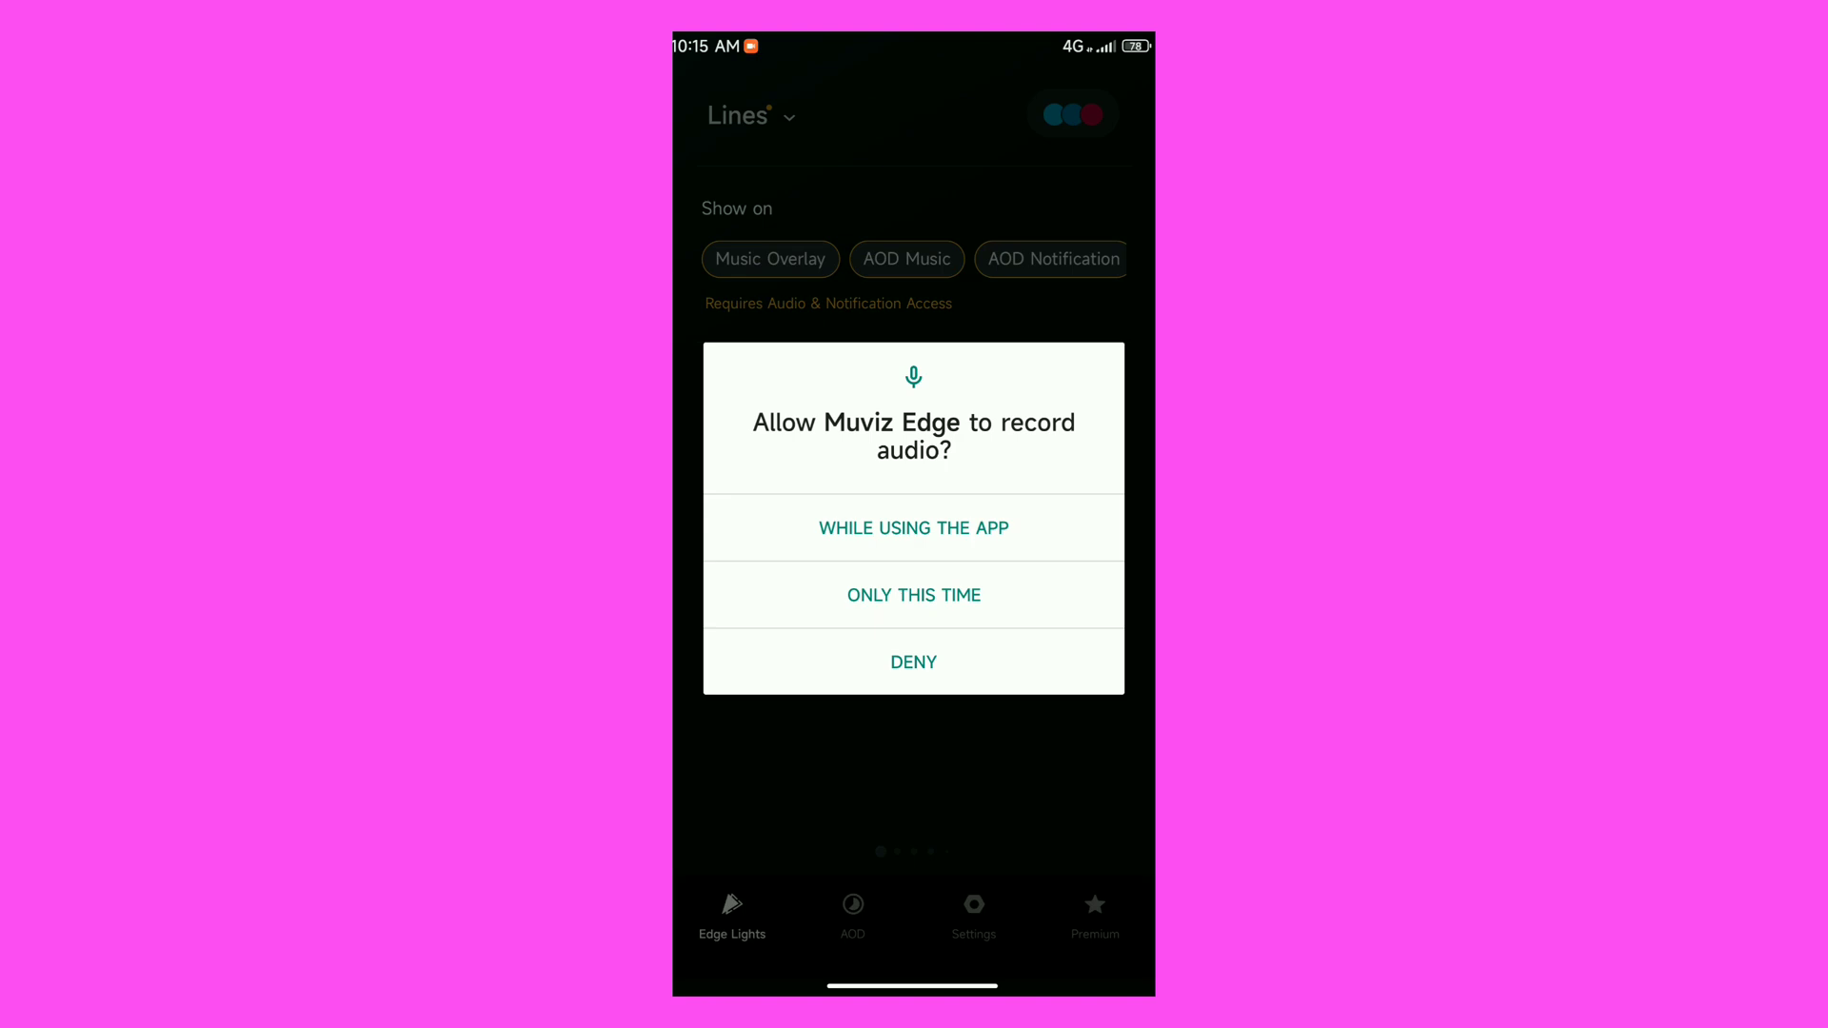
click(913, 527)
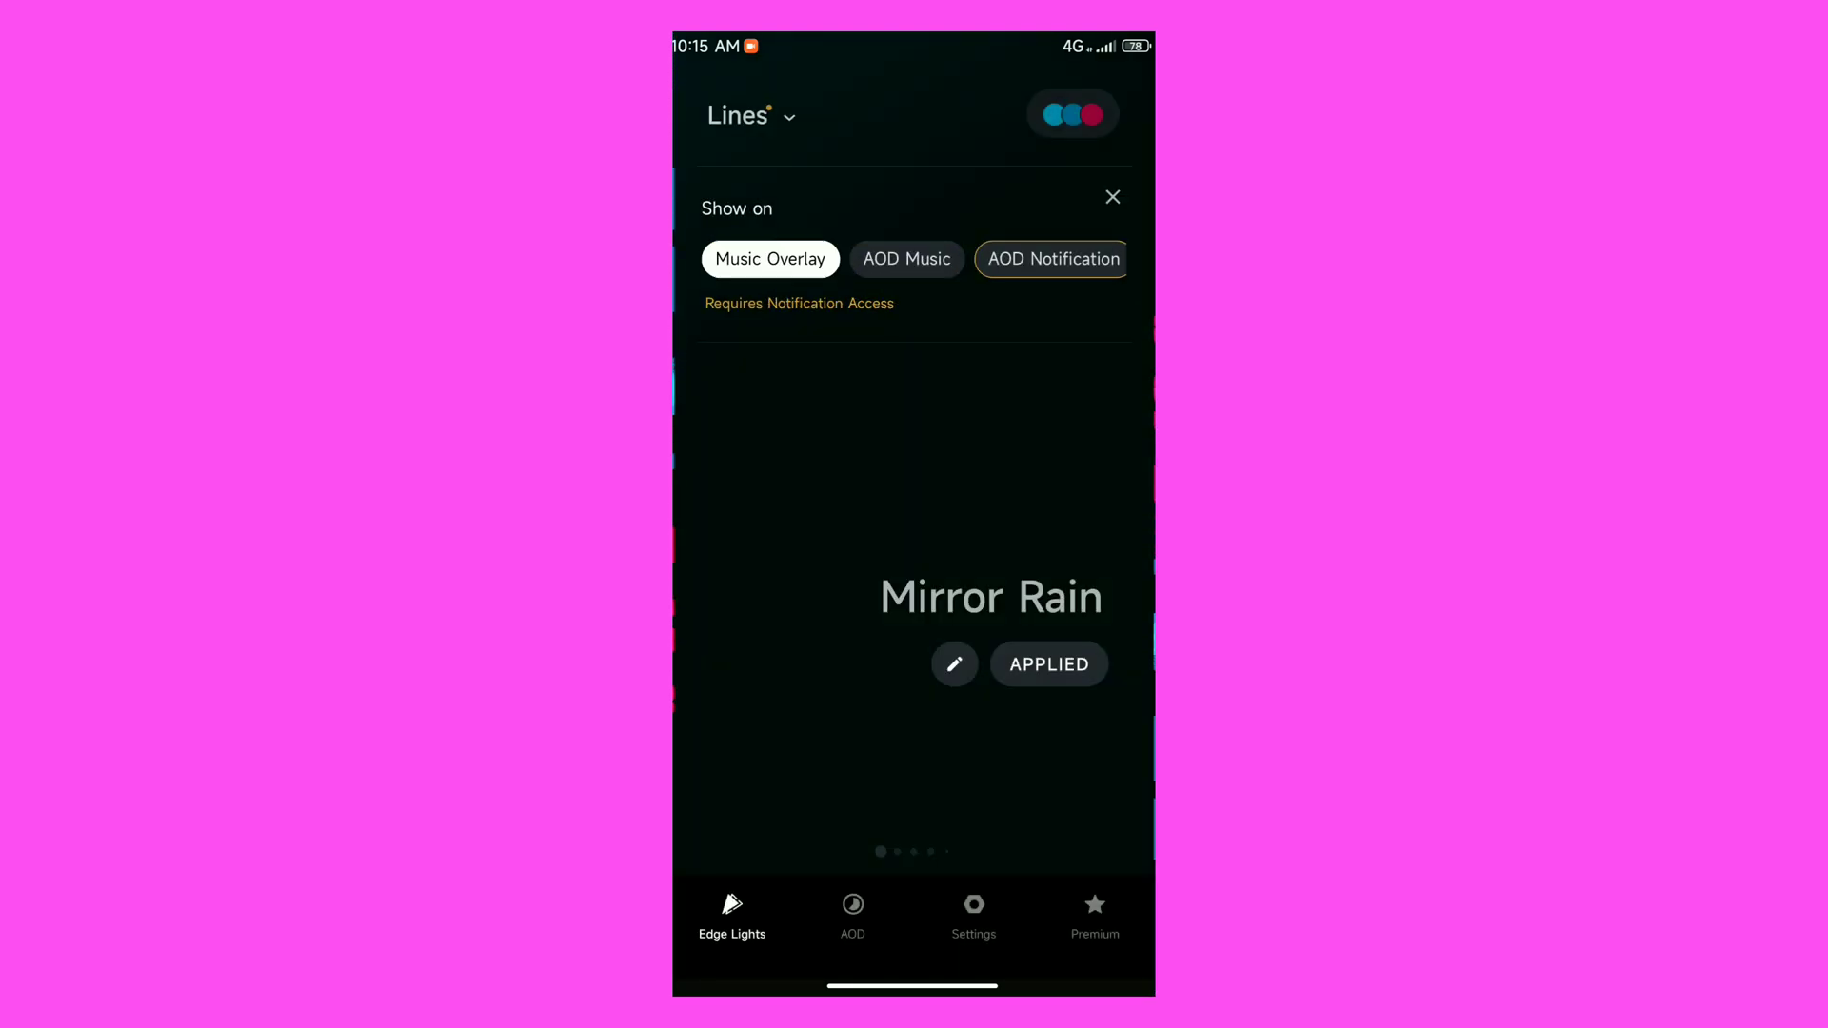
click(906, 259)
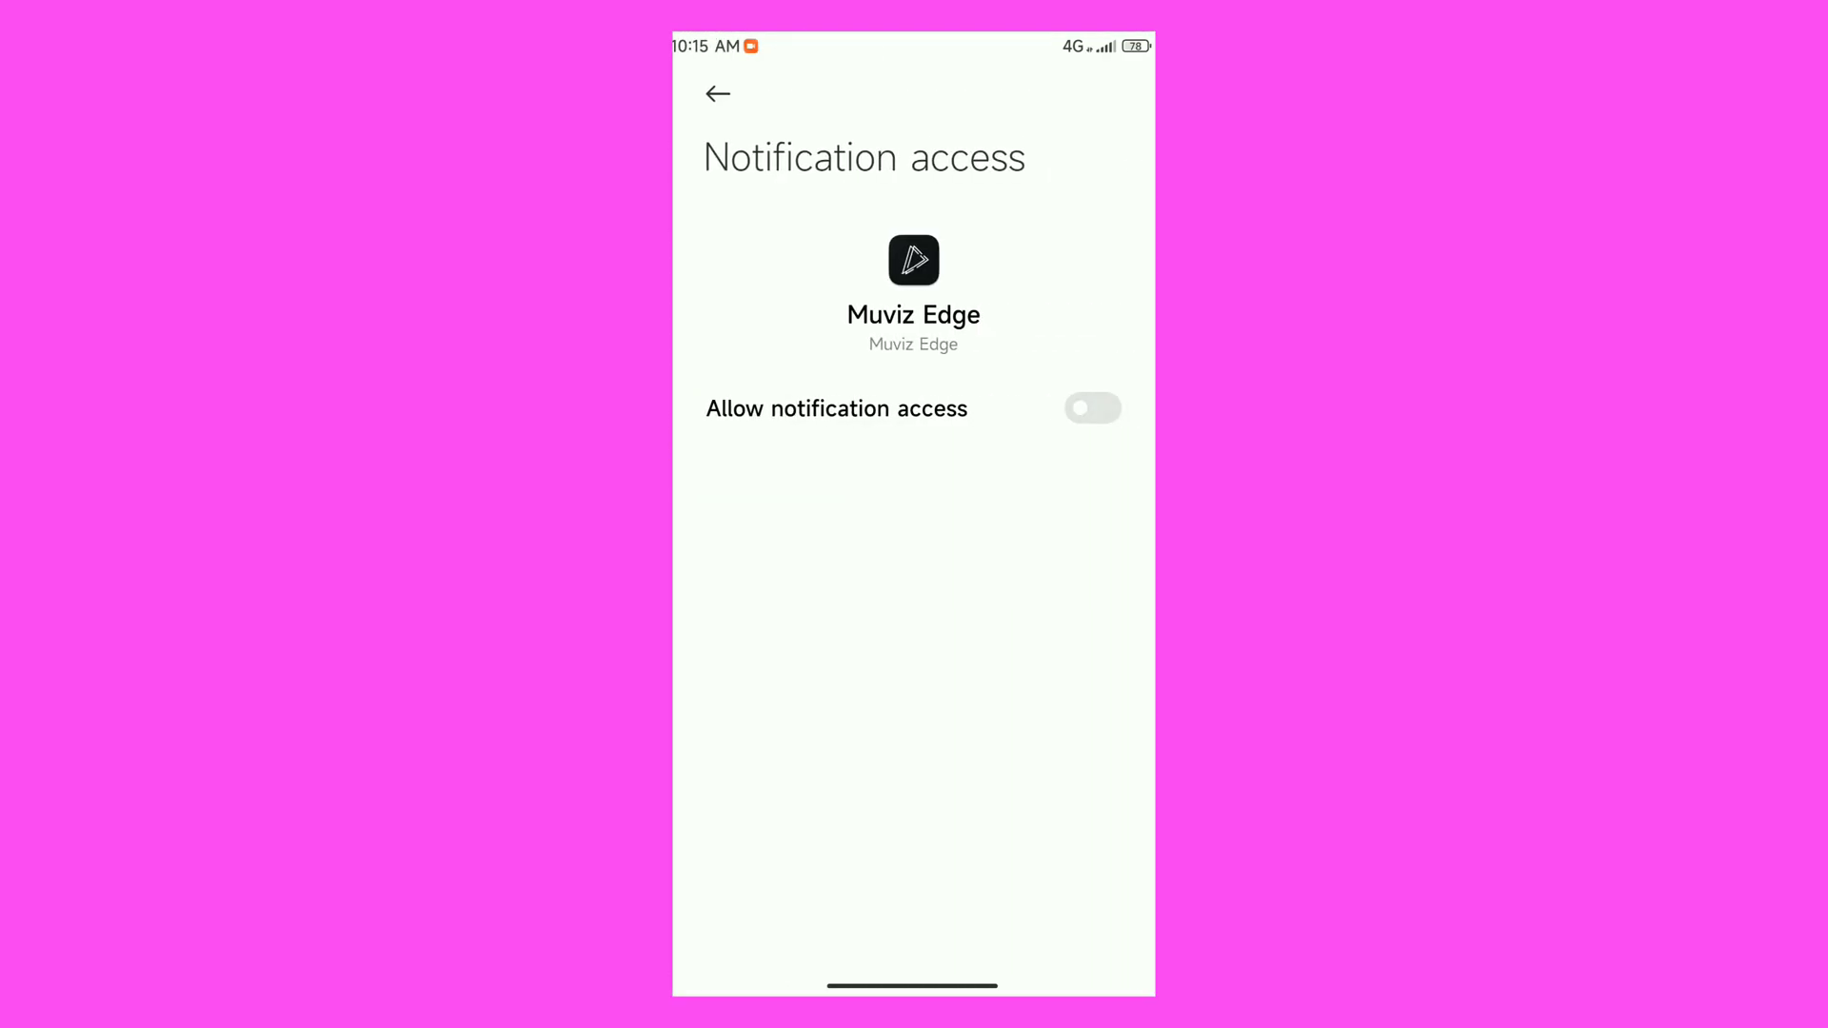
- Grant Muviz Edge notification access, acknowledging the risk warning, and return to the app
click(1090, 408)
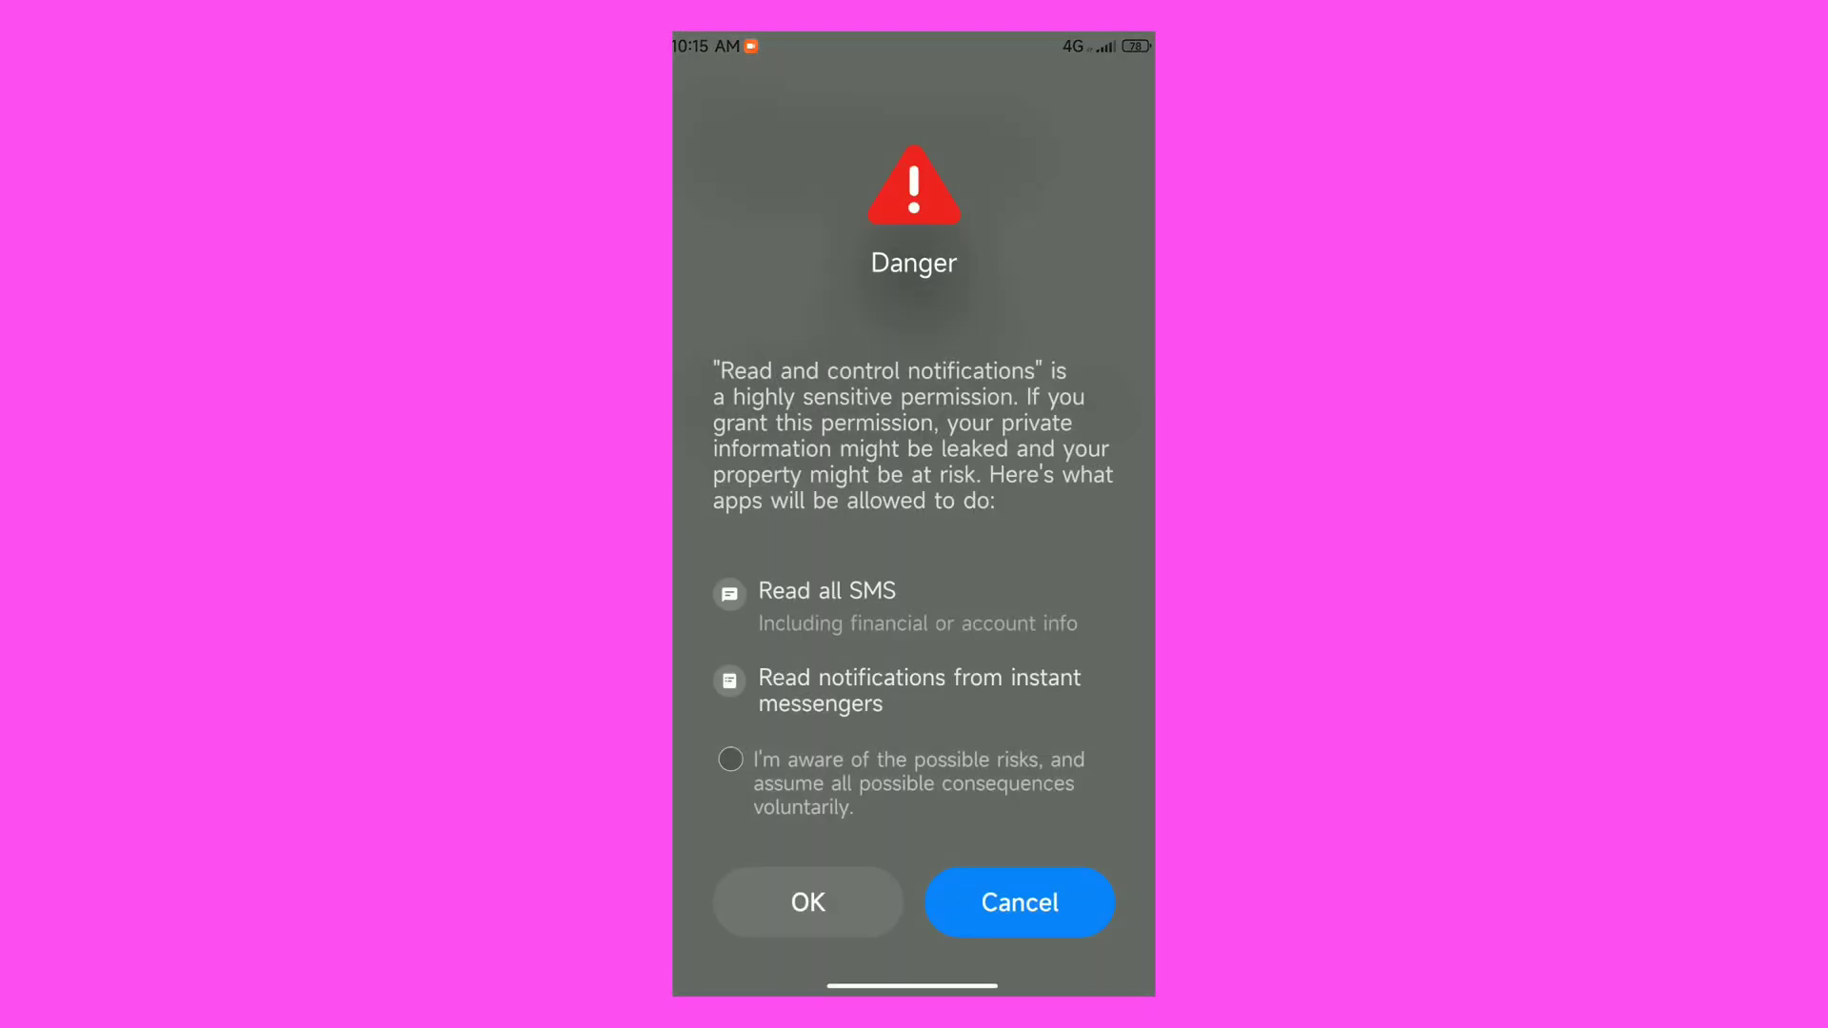
click(730, 759)
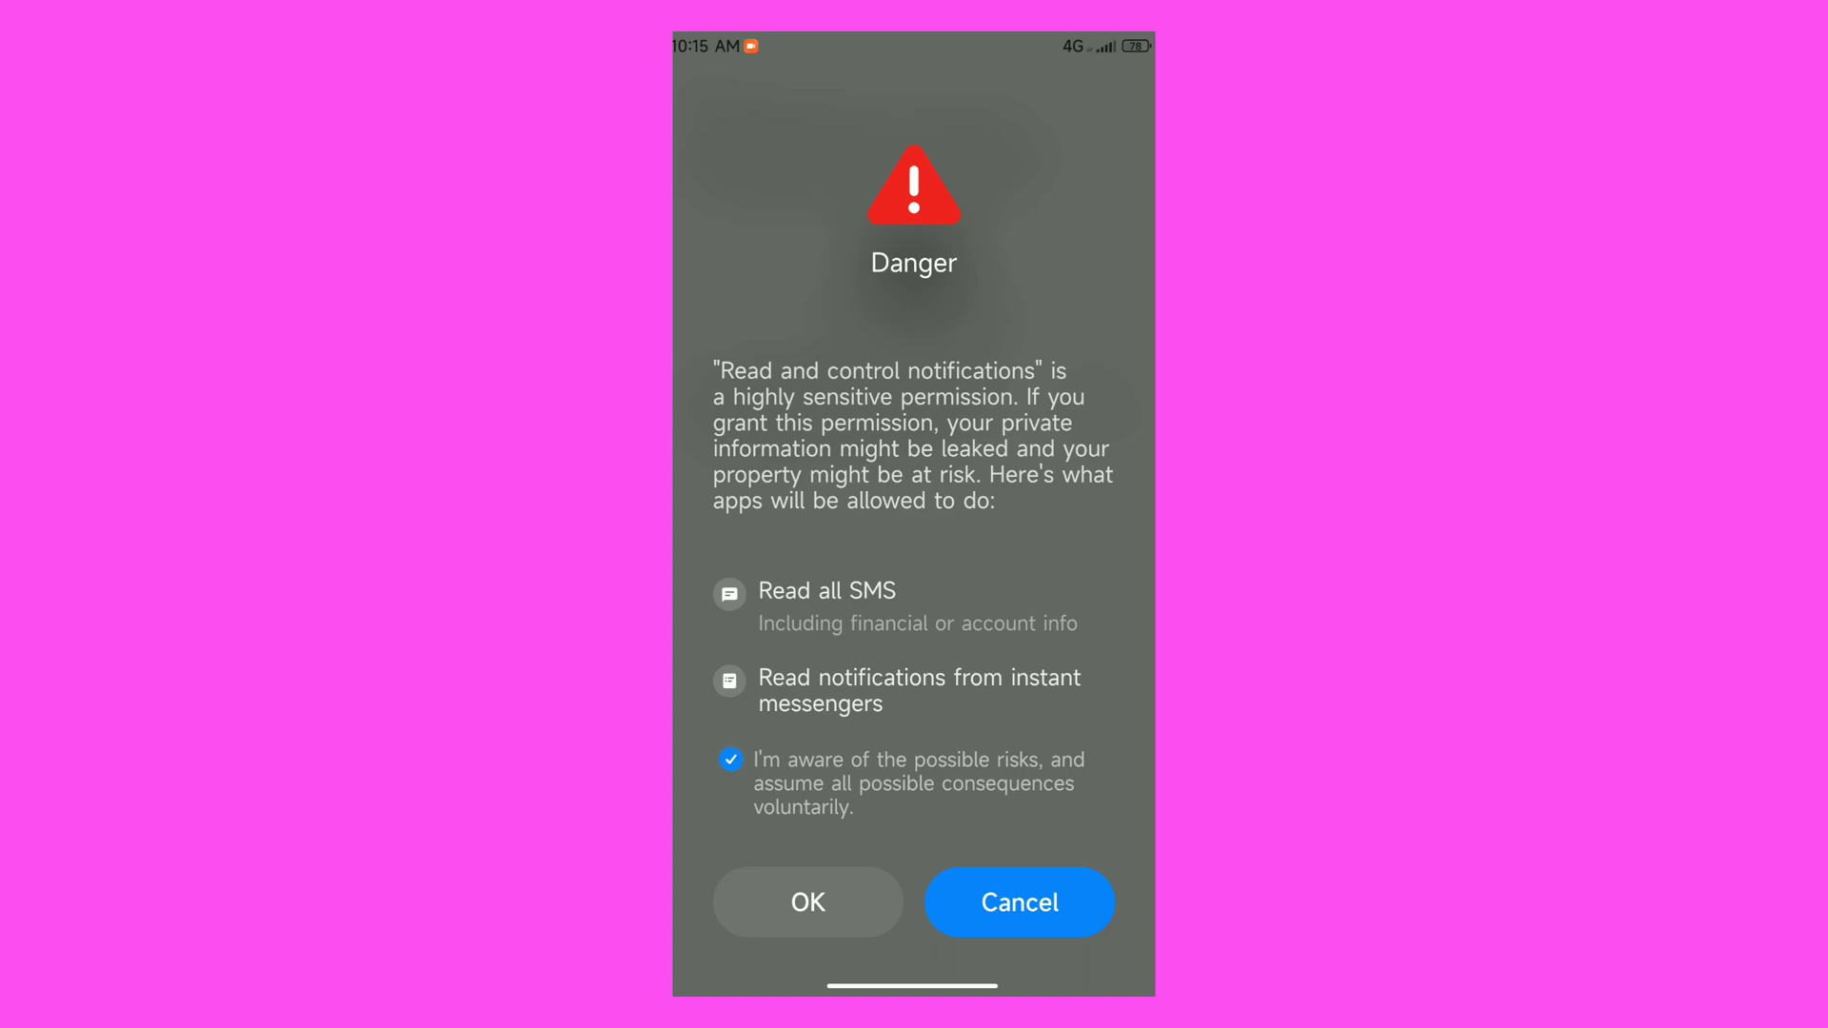
click(806, 903)
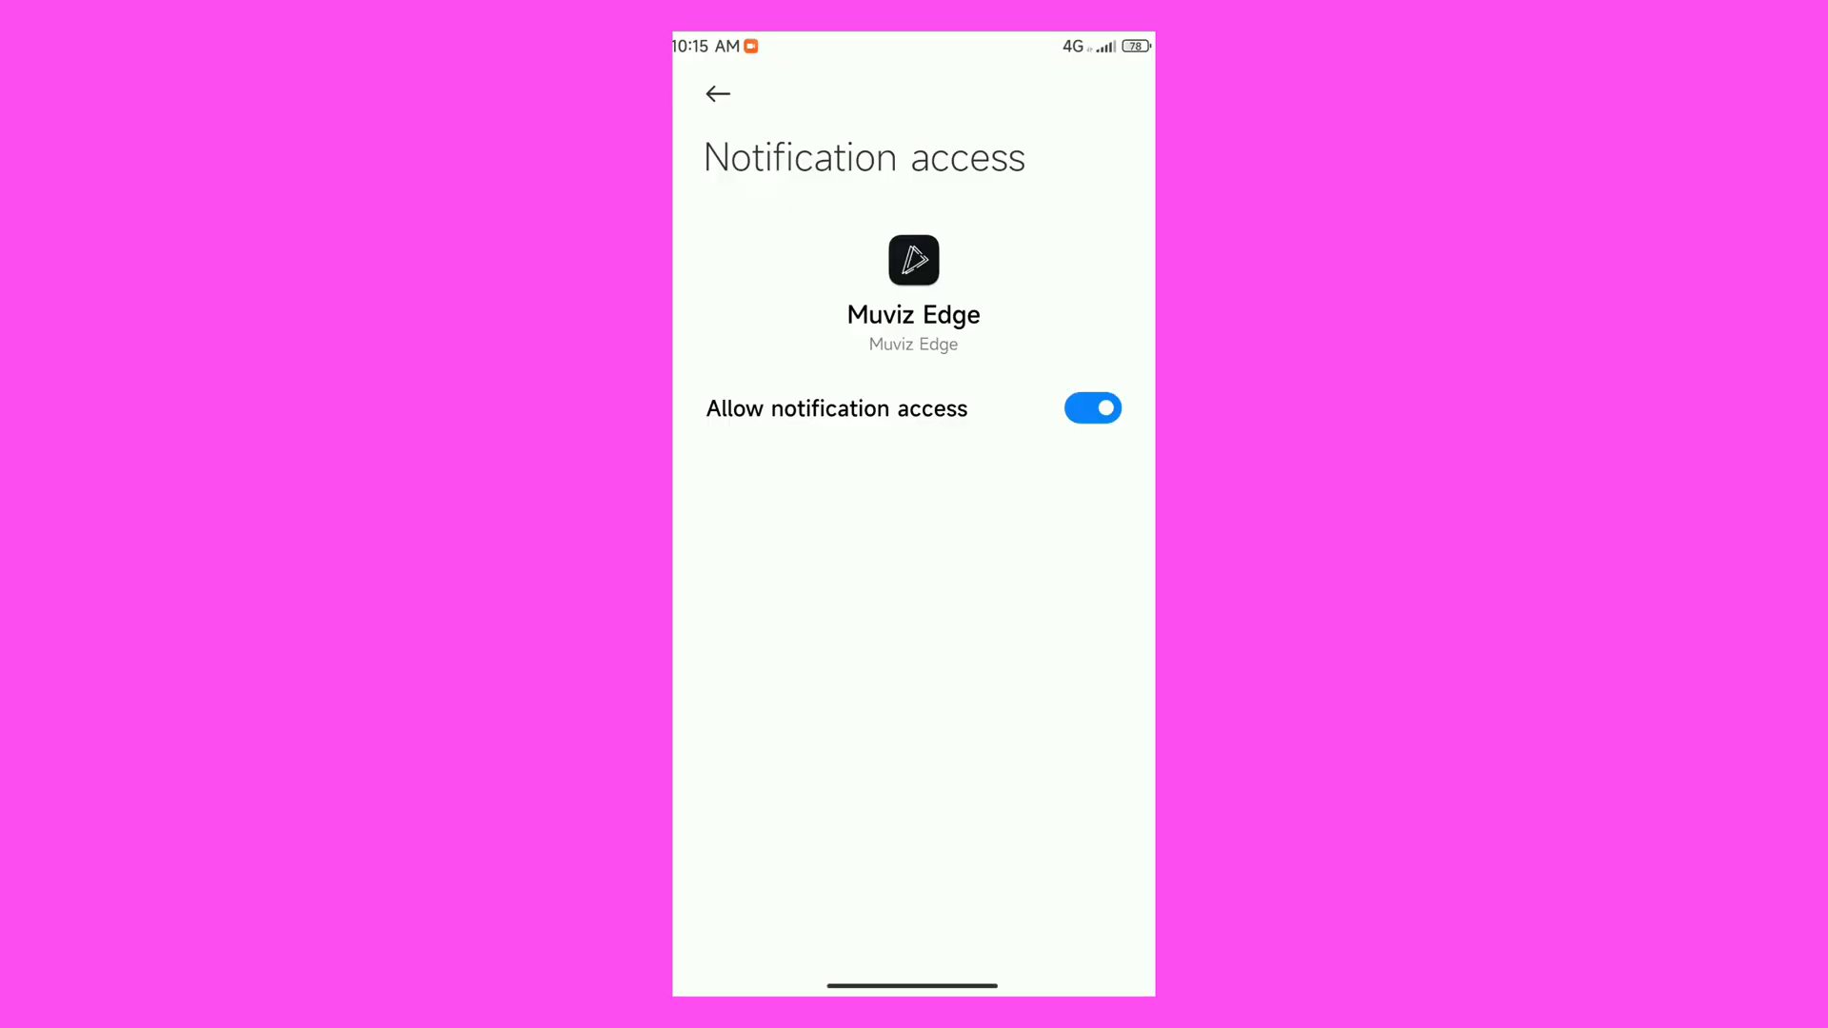
click(718, 94)
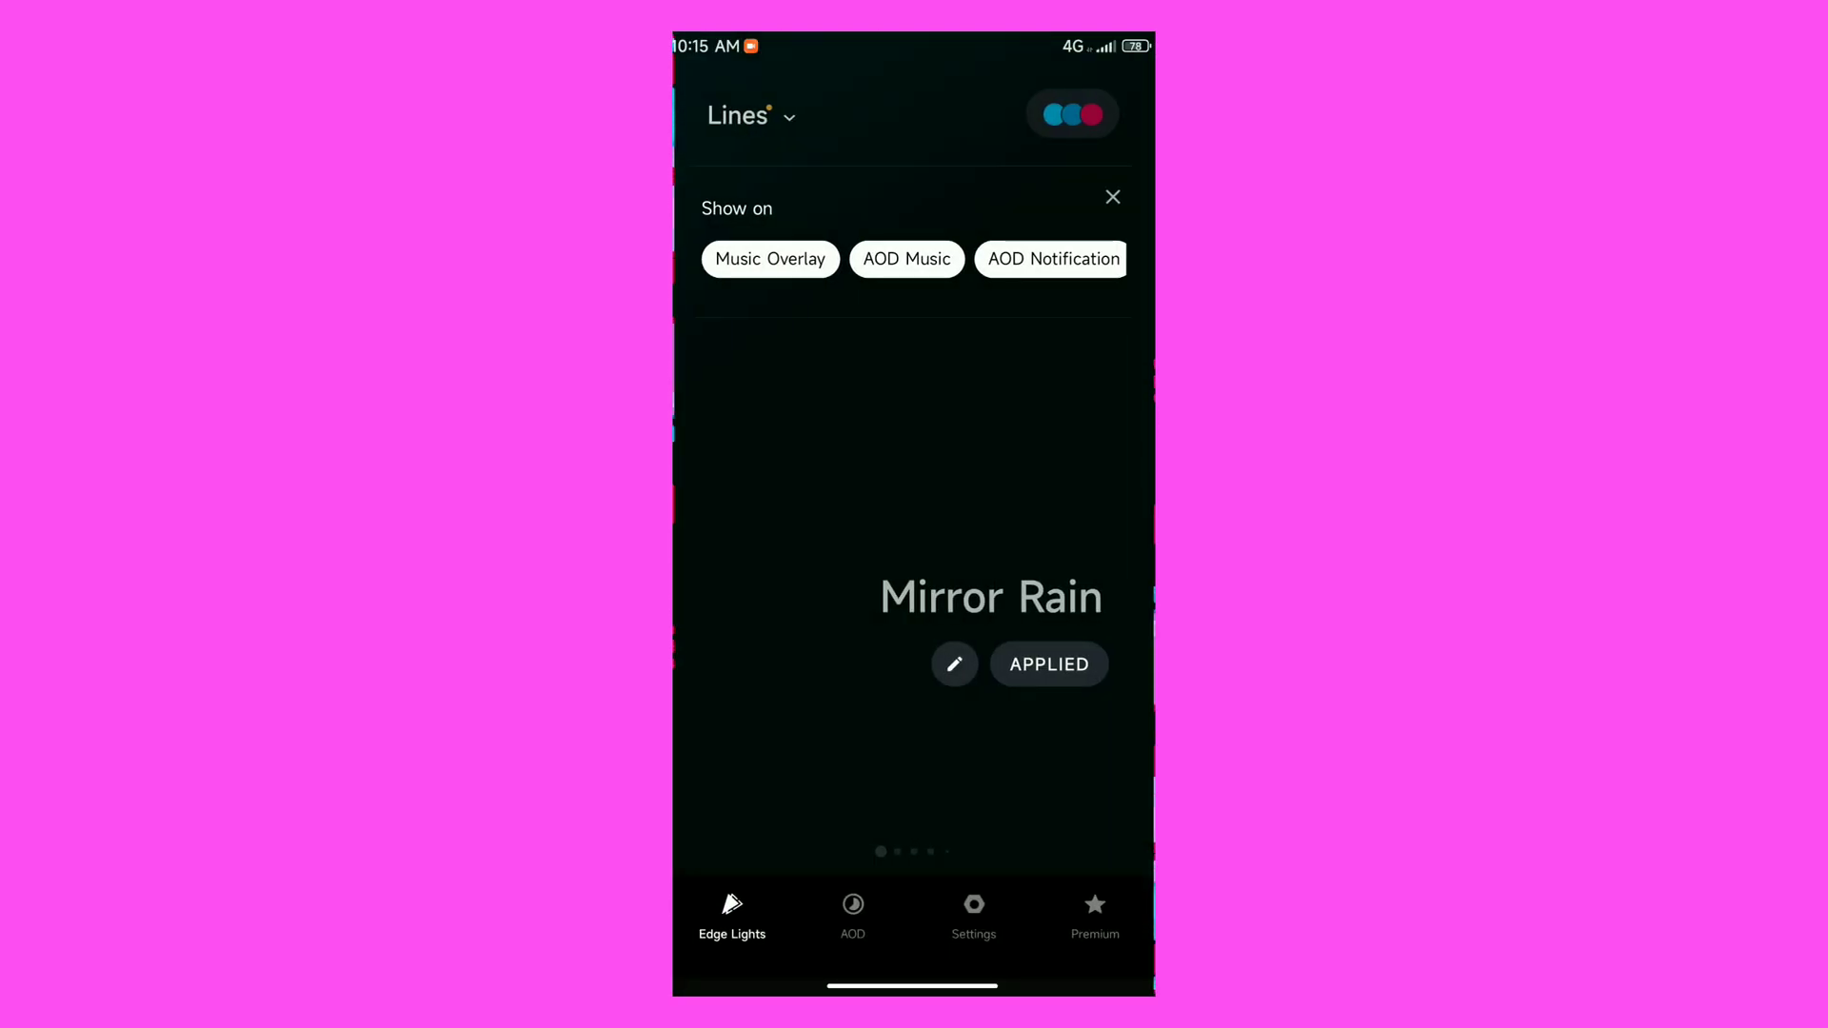
- Browse the AOD designs and Muviz Edge settings, then leave for the app drawer
click(852, 915)
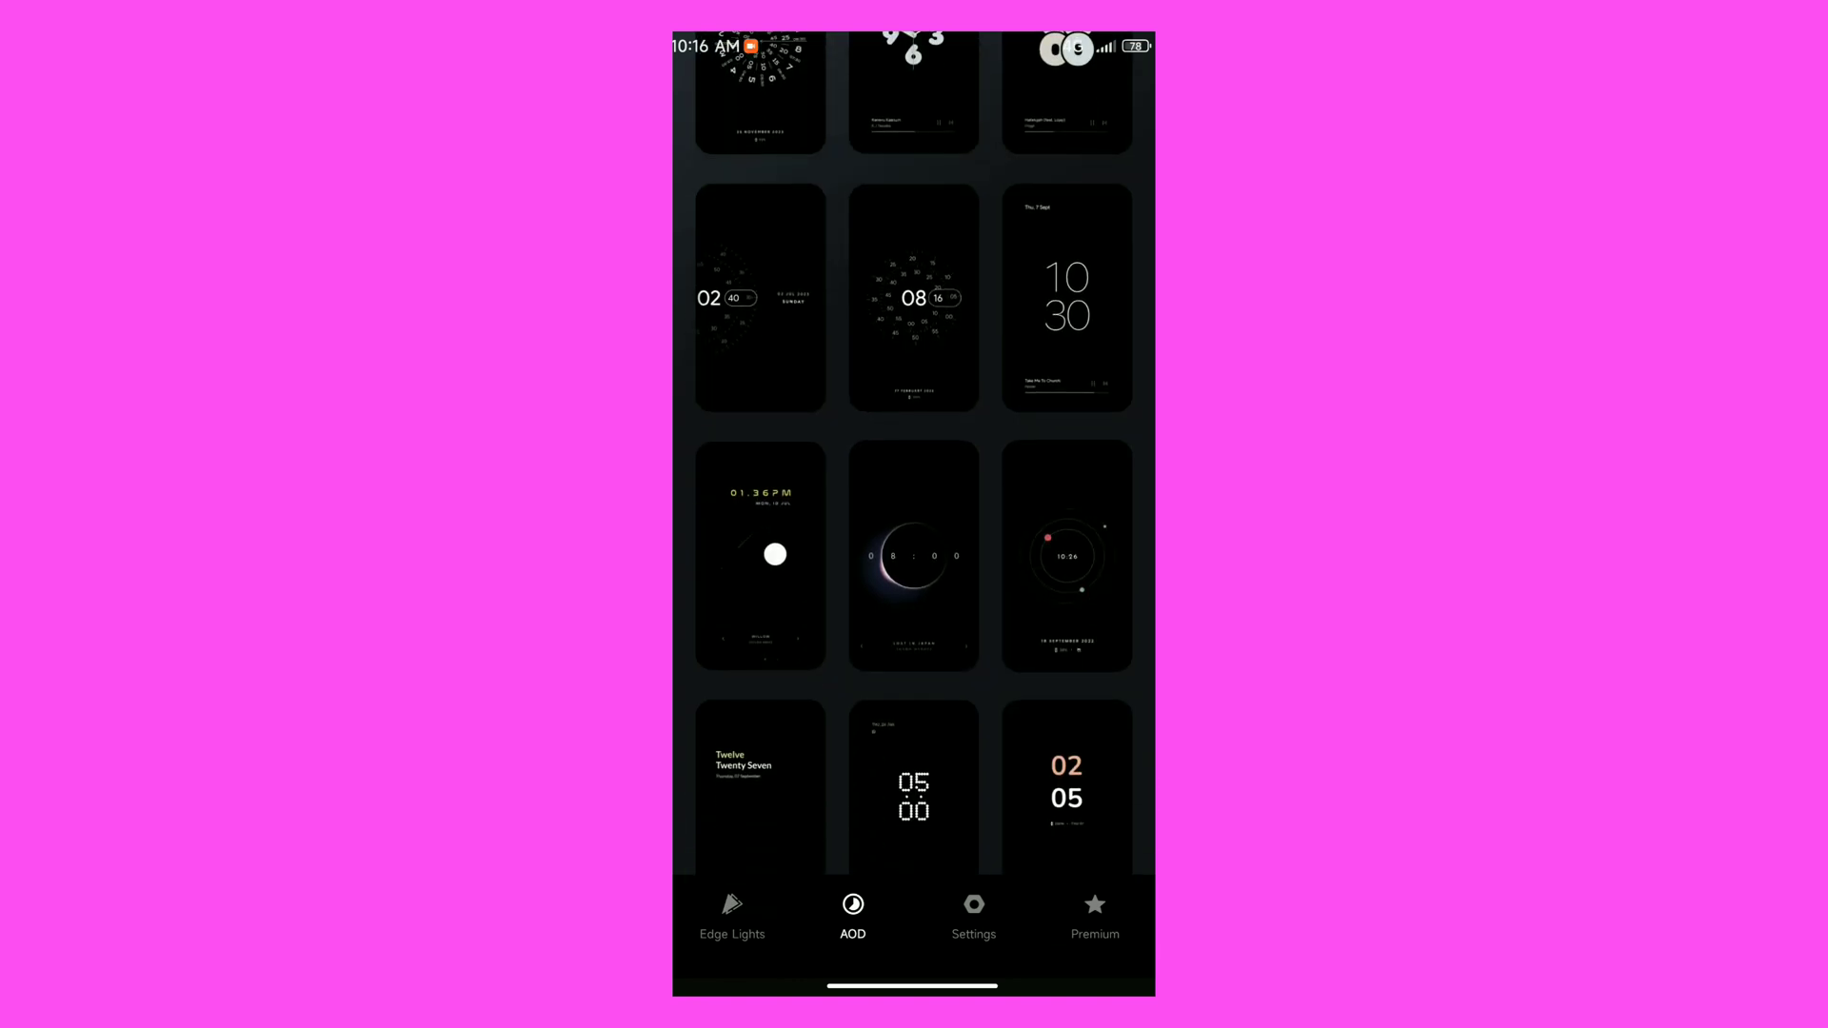
scroll(down, 3)
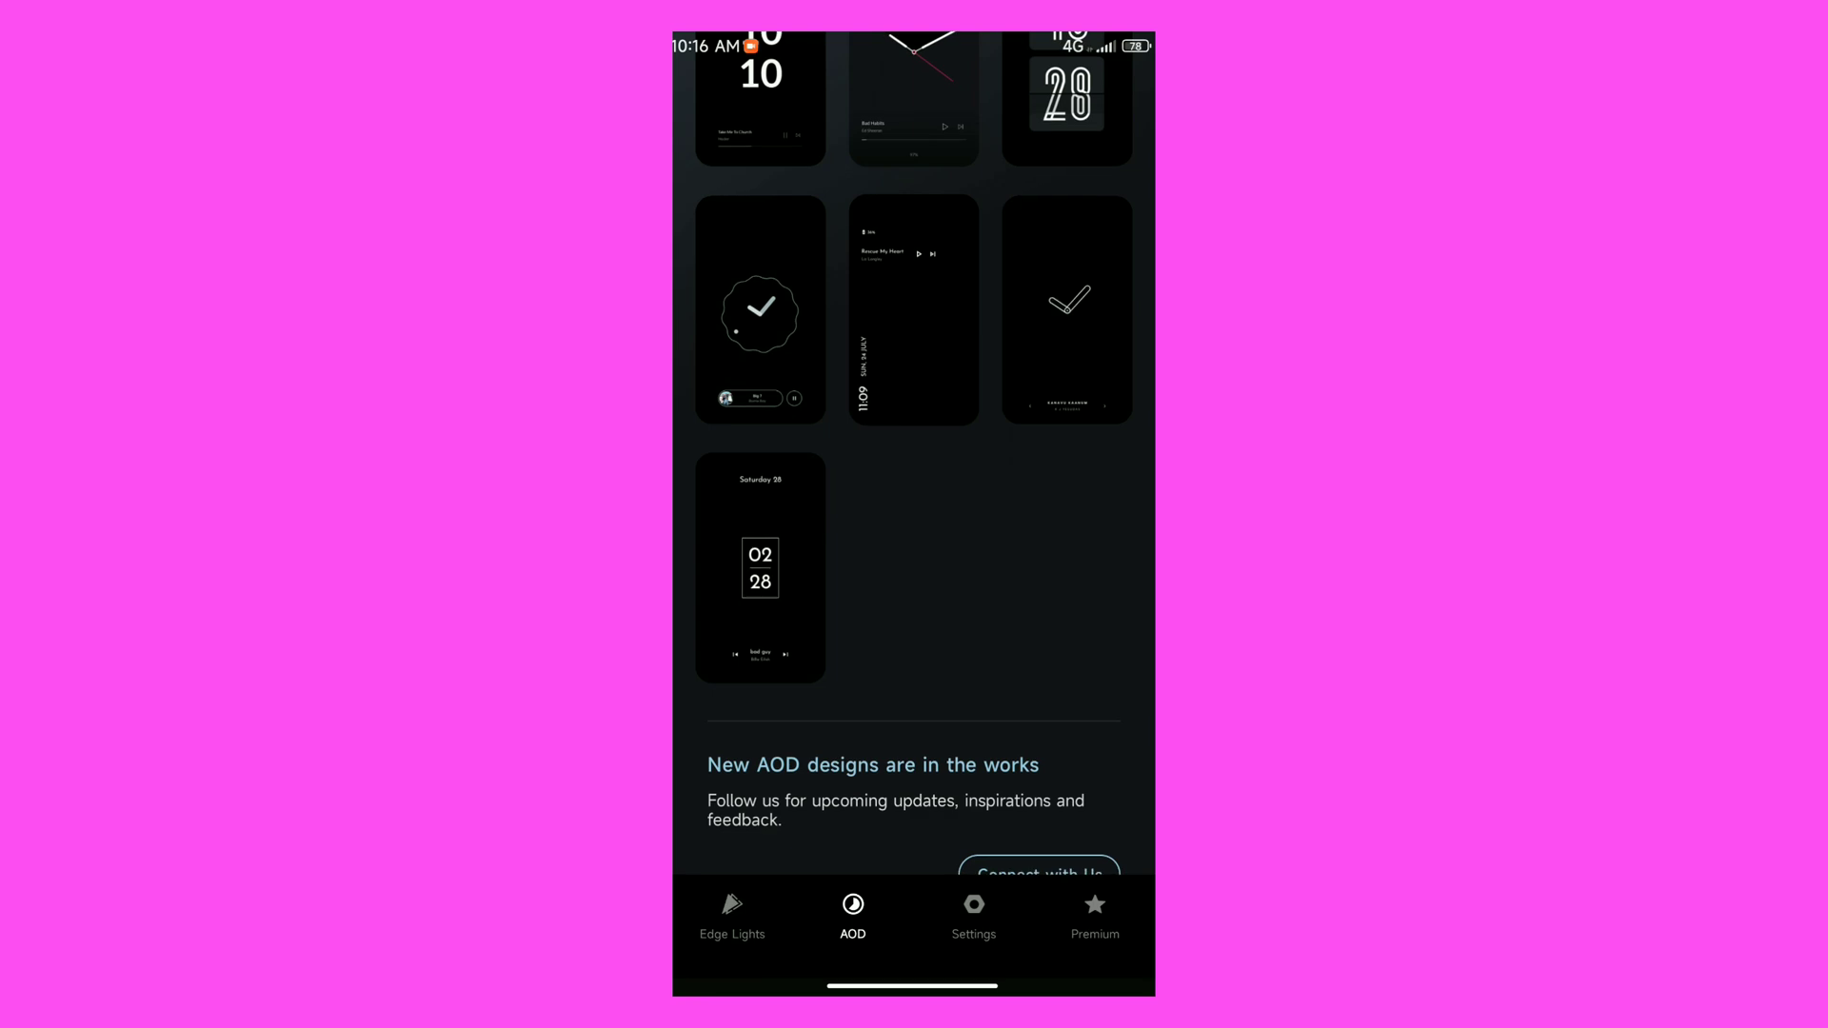
click(973, 910)
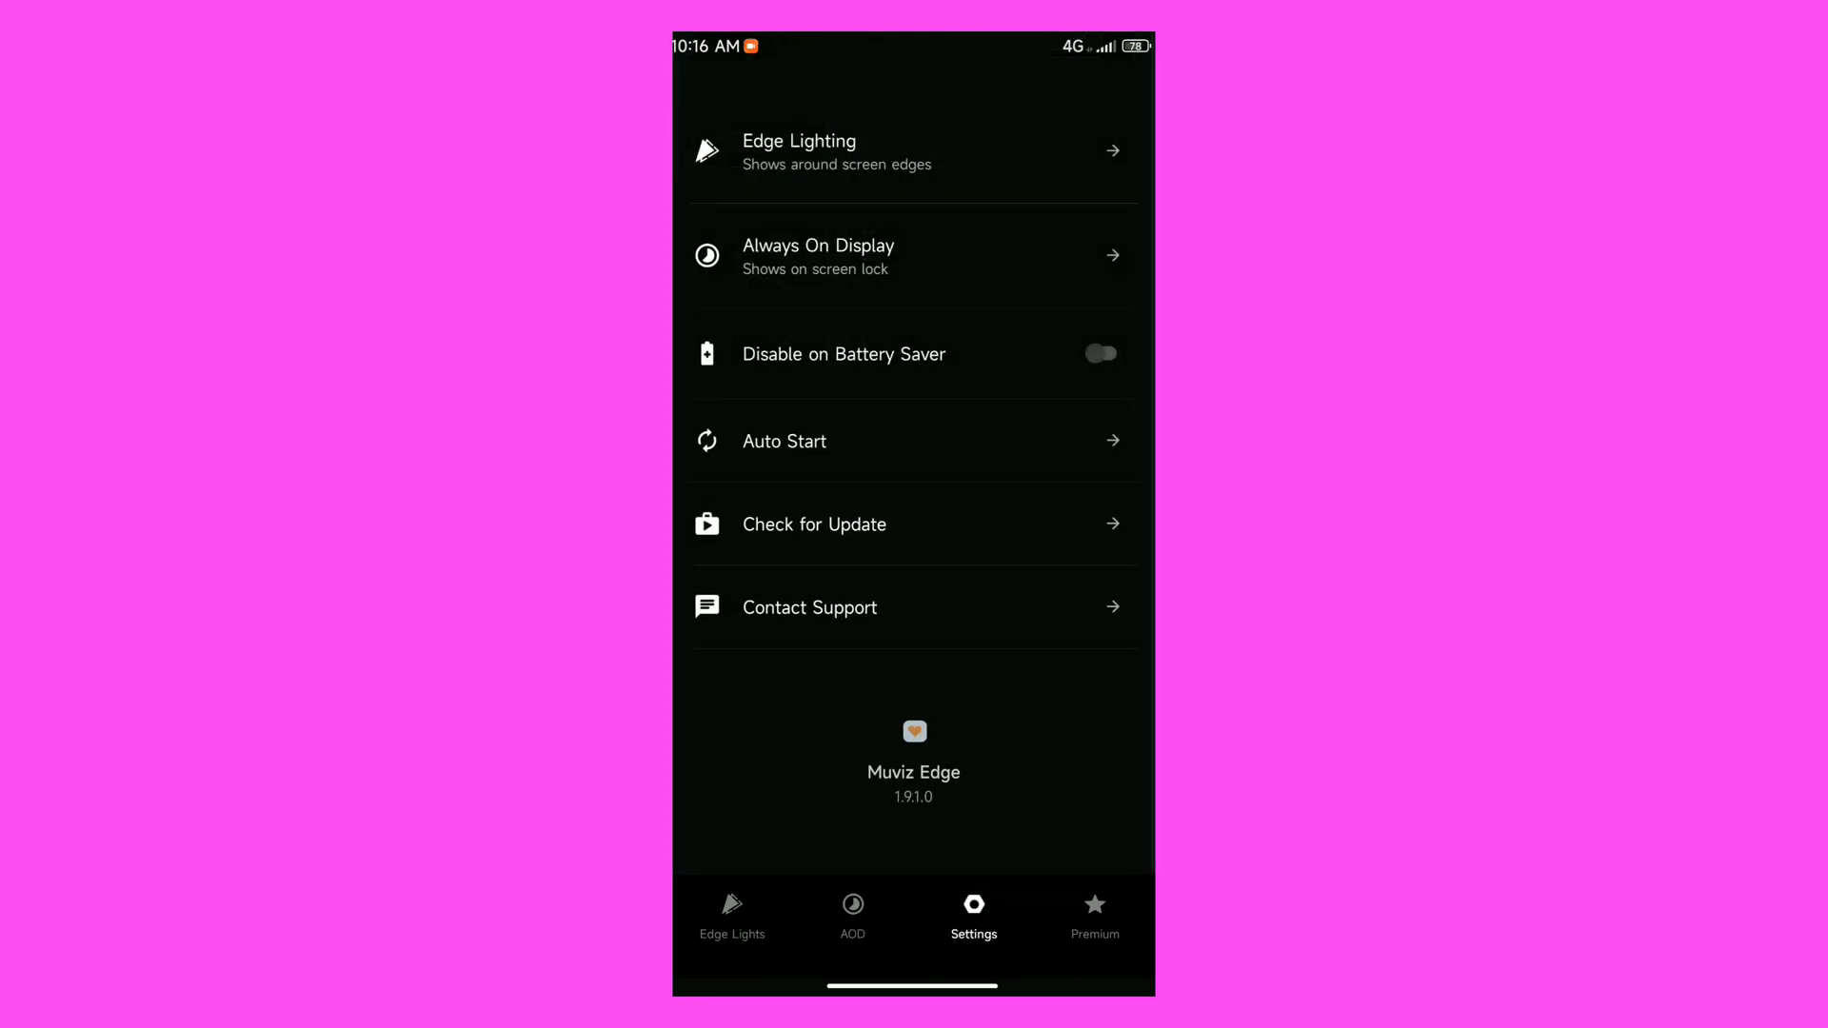
click(1094, 913)
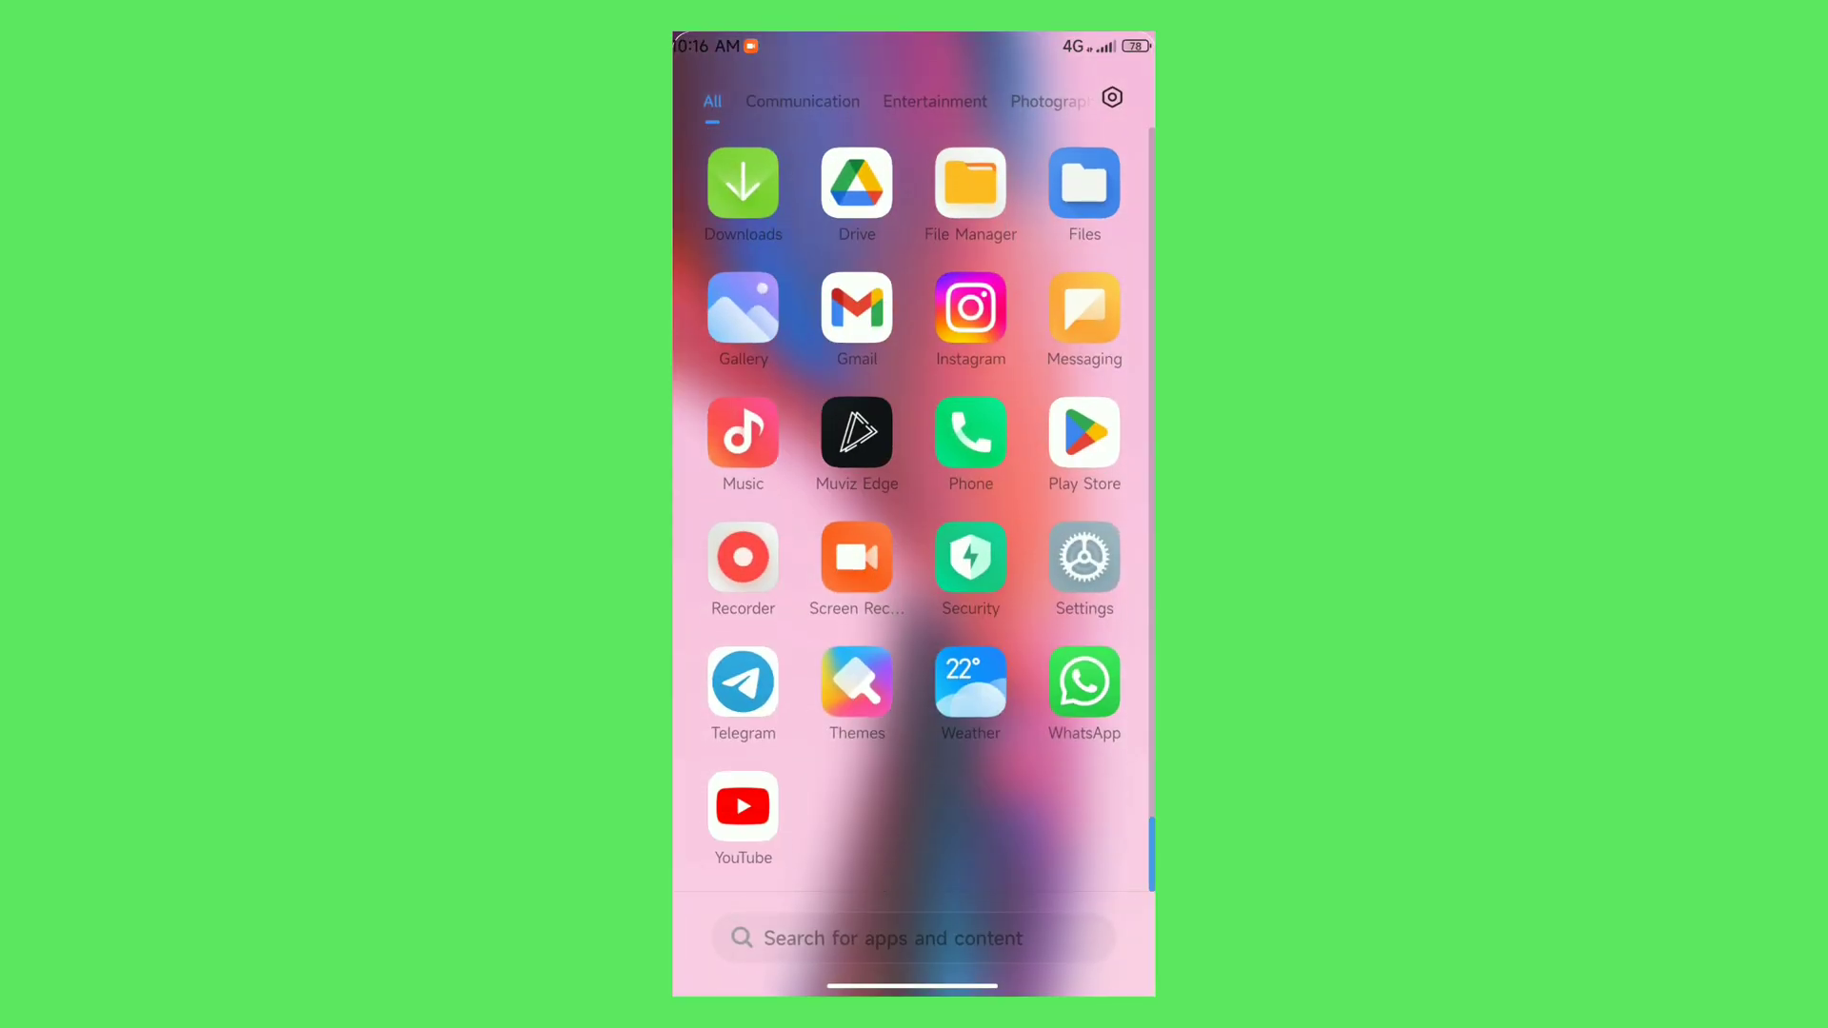
scroll(down, 3)
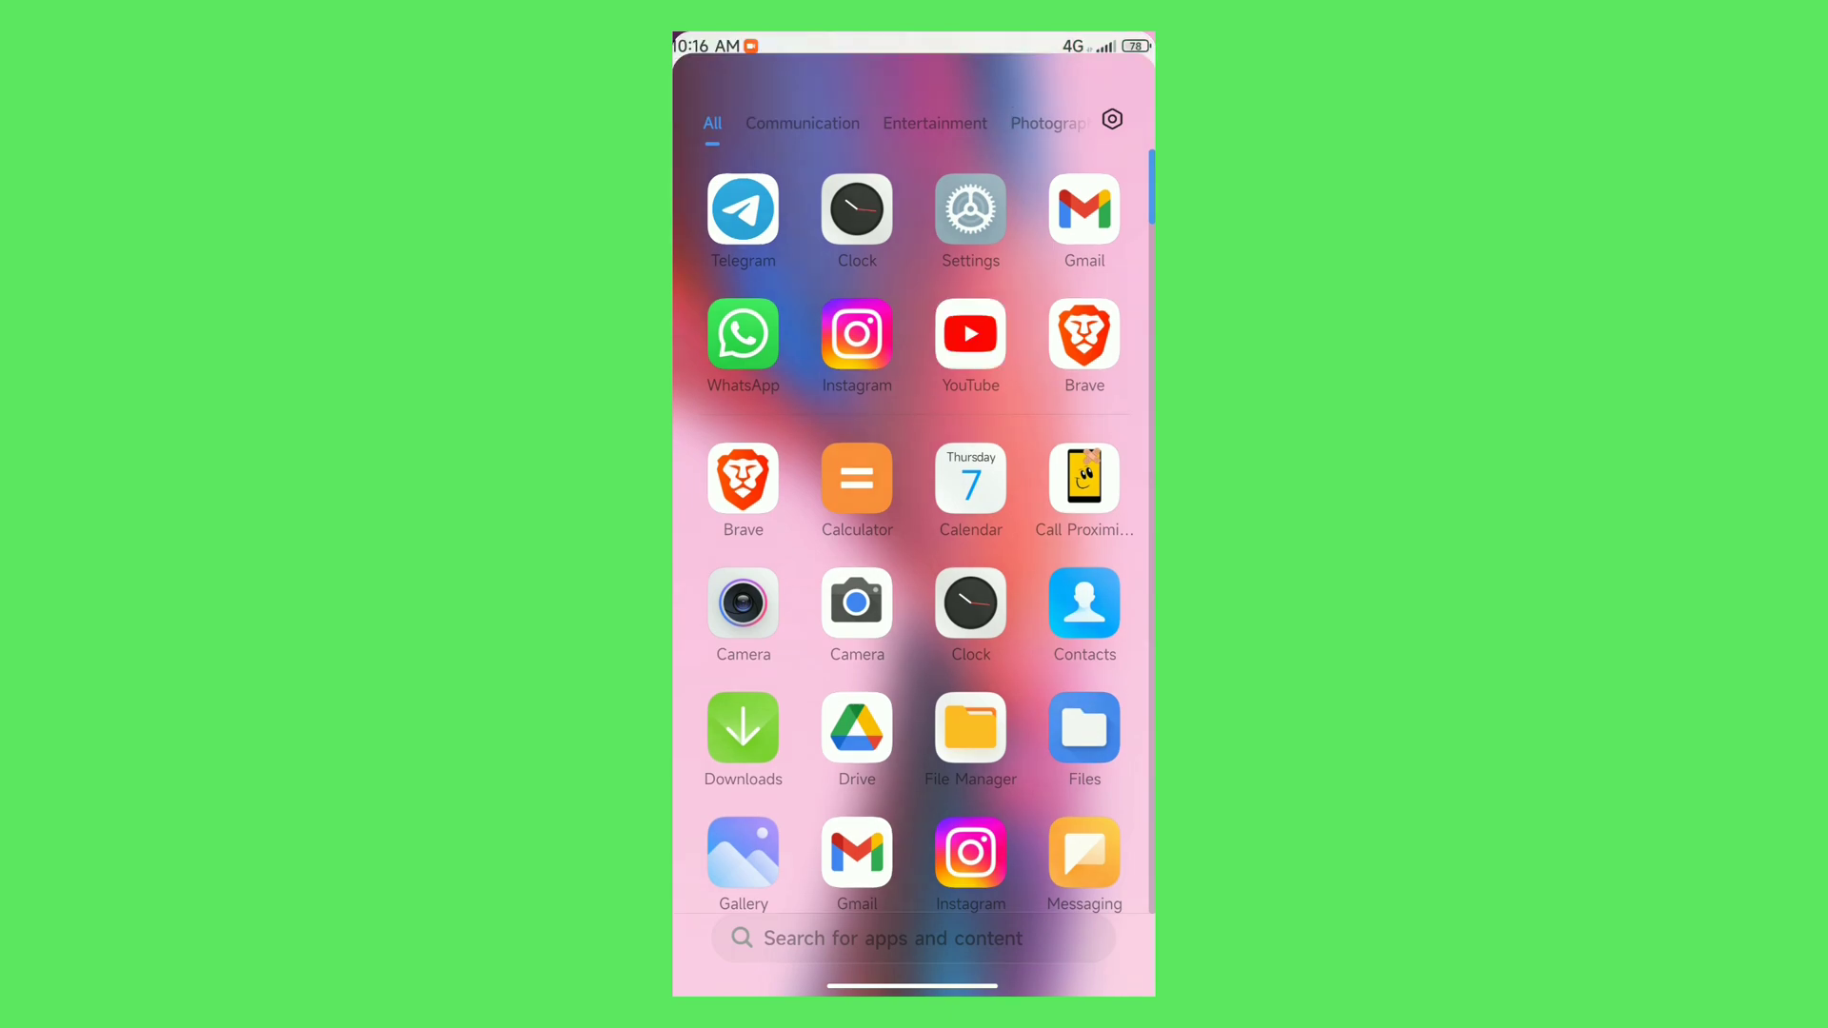